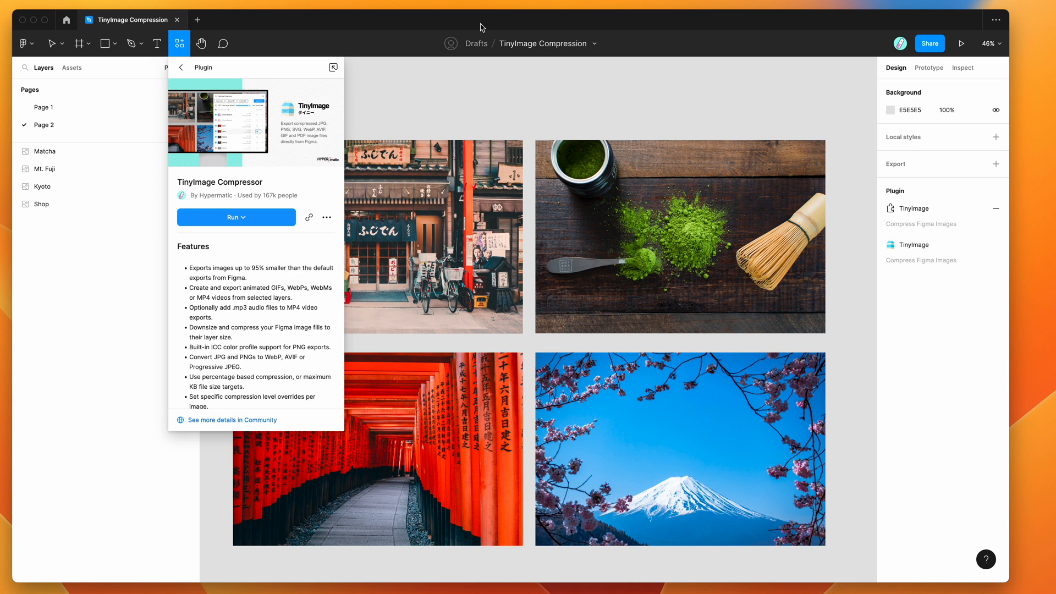
pyautogui.moveTo(437, 29)
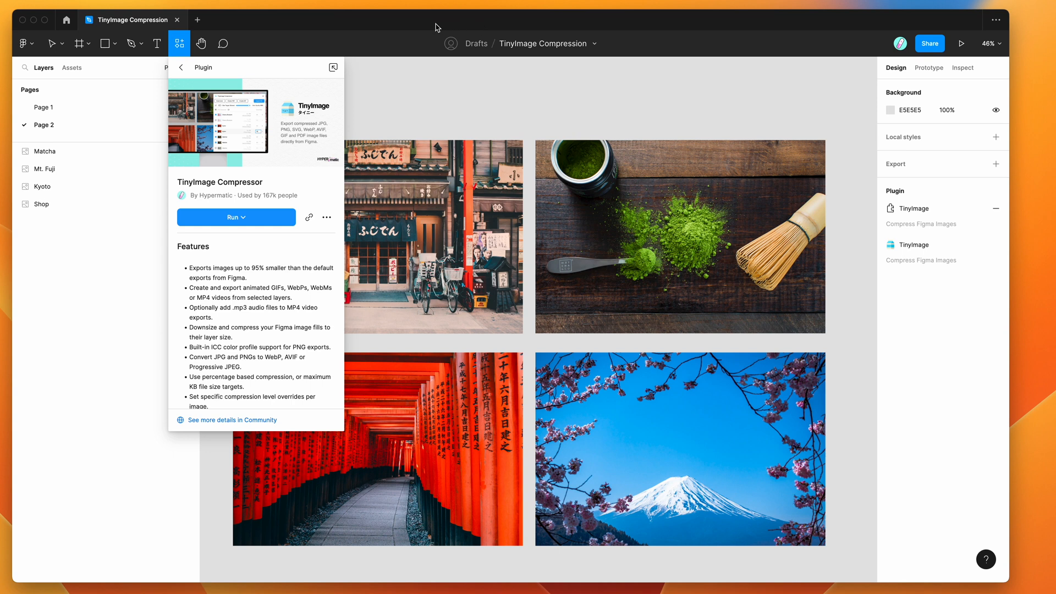
pyautogui.moveTo(346, 29)
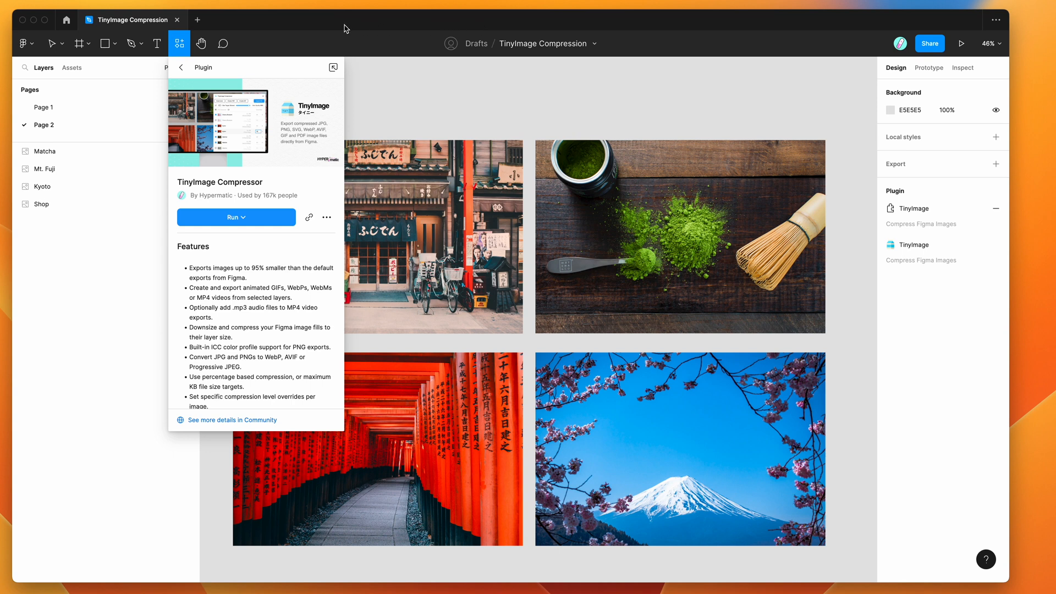
pyautogui.moveTo(178, 44)
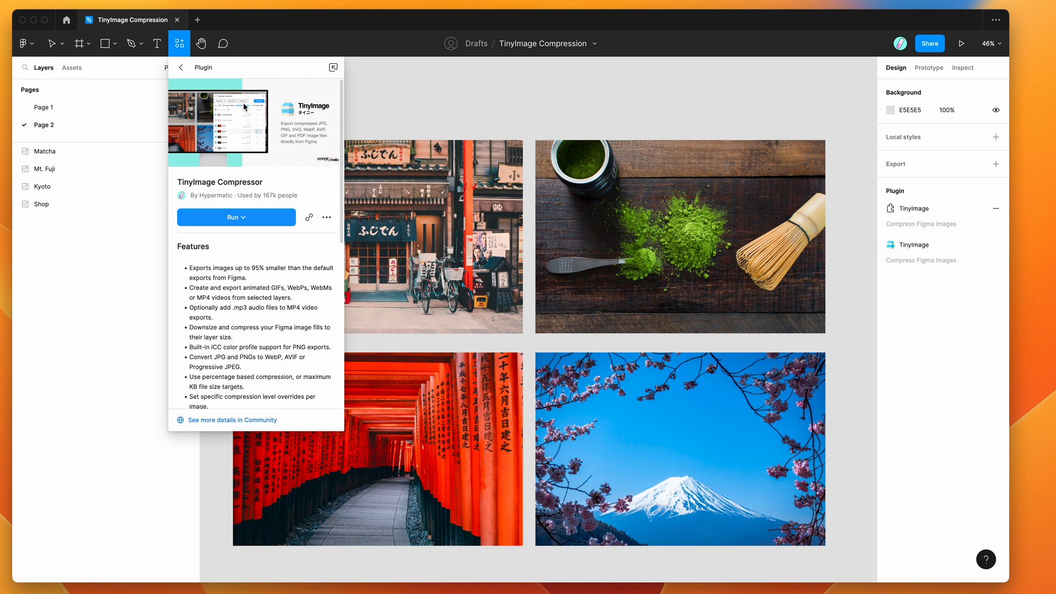
pyautogui.moveTo(263, 179)
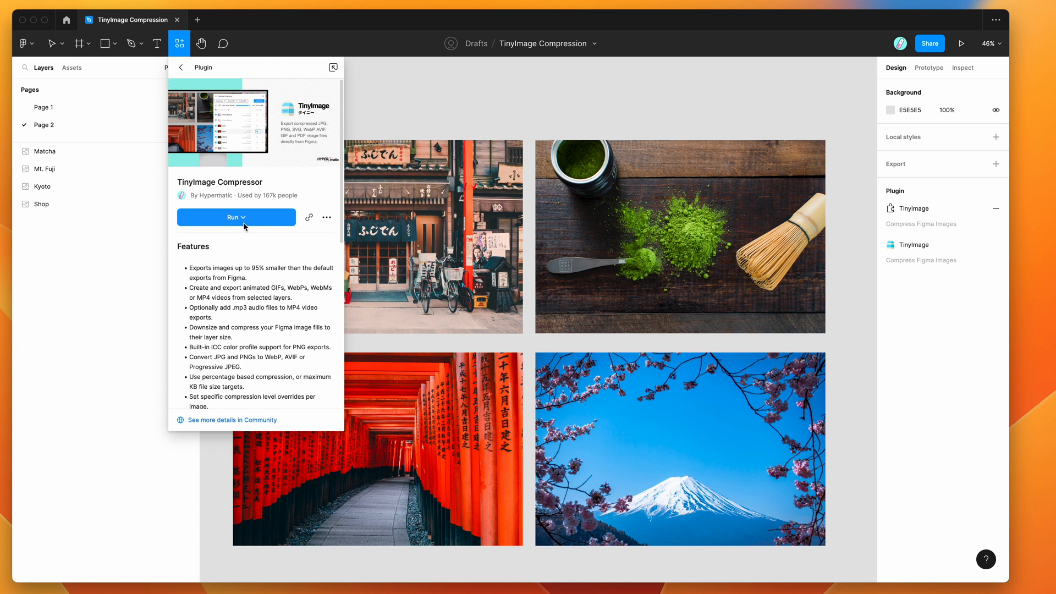
pyautogui.moveTo(326, 216)
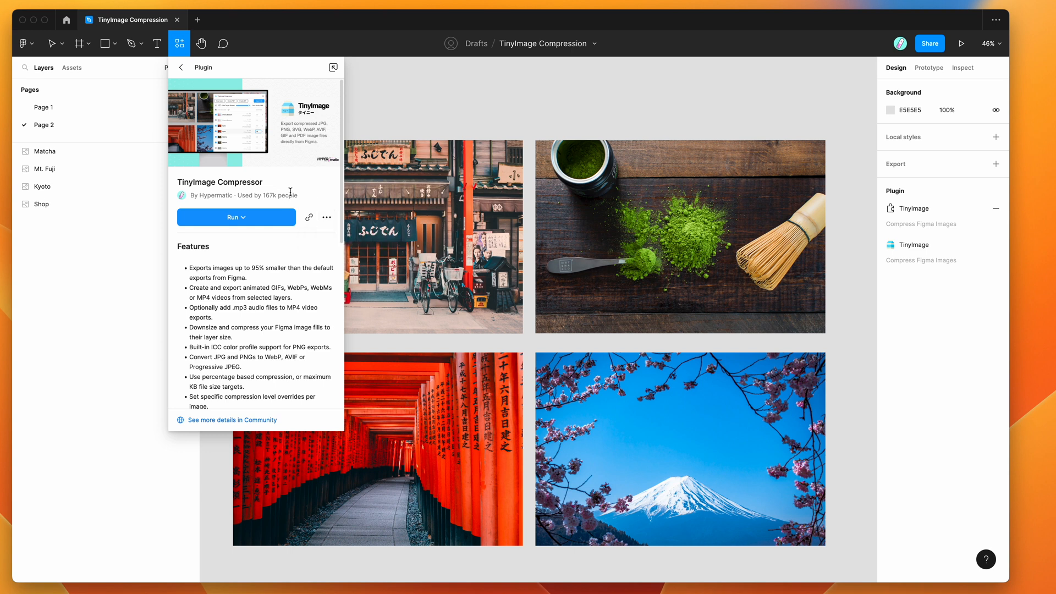
pyautogui.moveTo(324, 197)
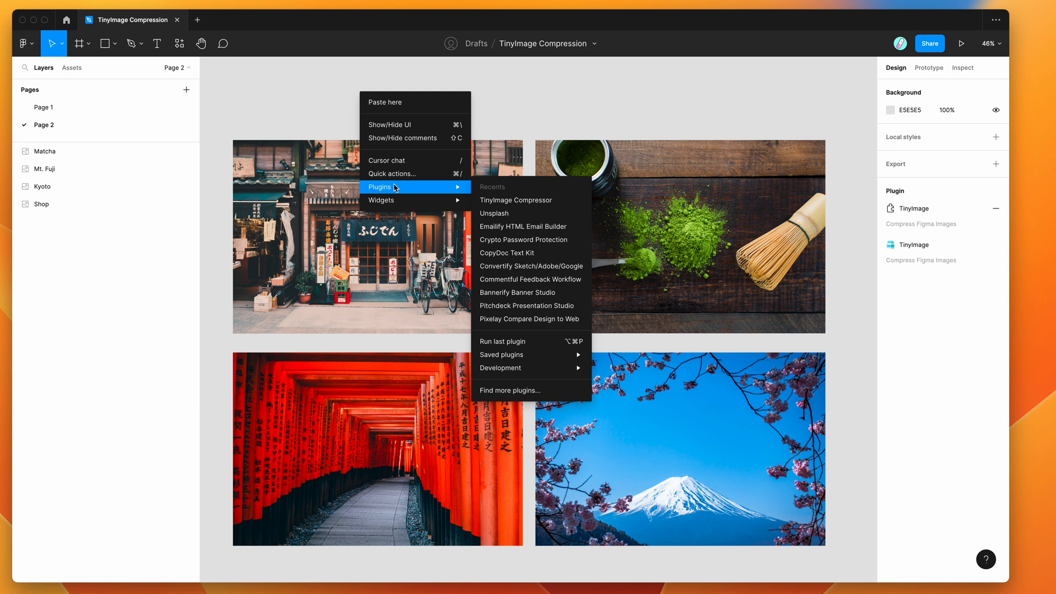
pyautogui.moveTo(502, 356)
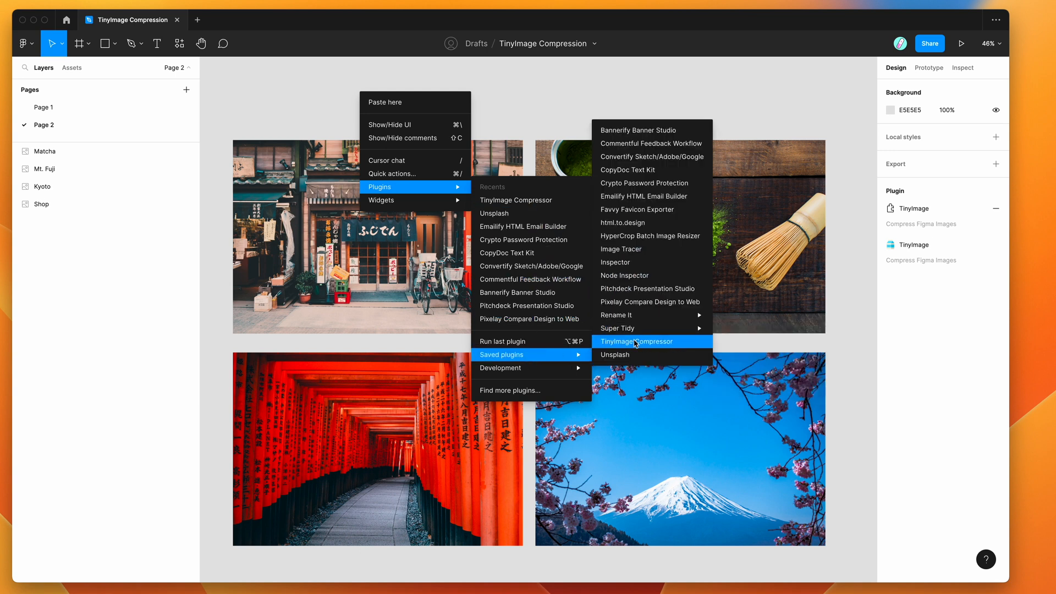
# - Launch the TinyImage Compressor plugin from the saved plugins on Page 2
pyautogui.click(637, 341)
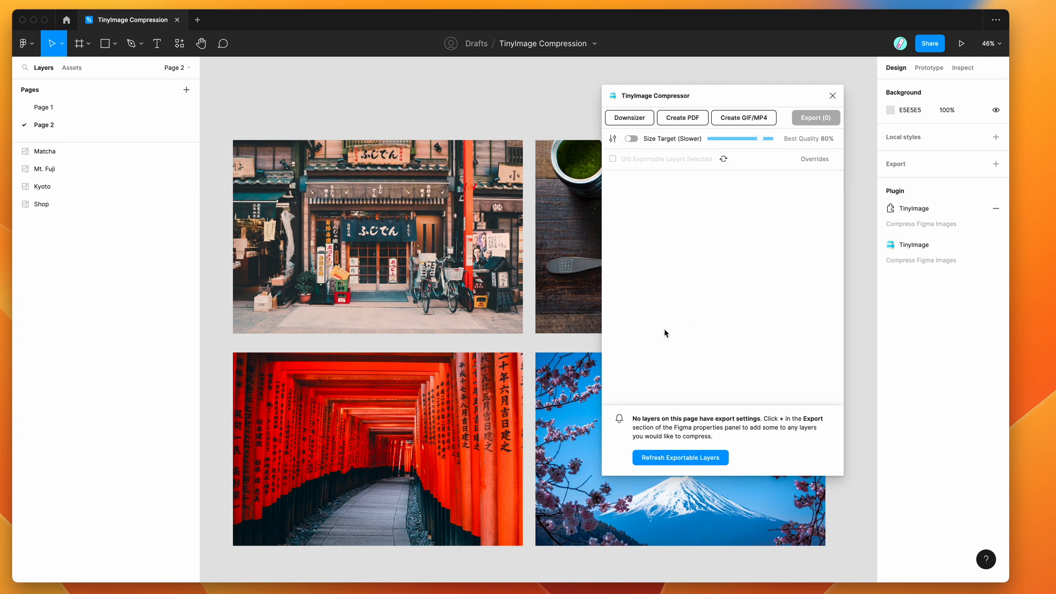
# - Select the Shop photo and add the Kyoto photo to the selection
pyautogui.click(378, 235)
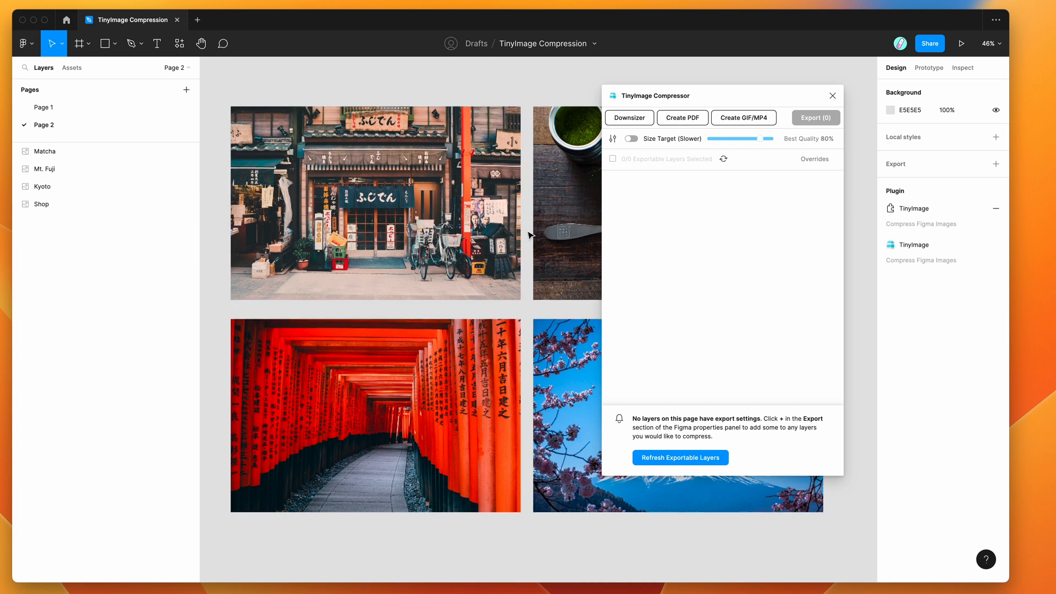
pyautogui.click(42, 204)
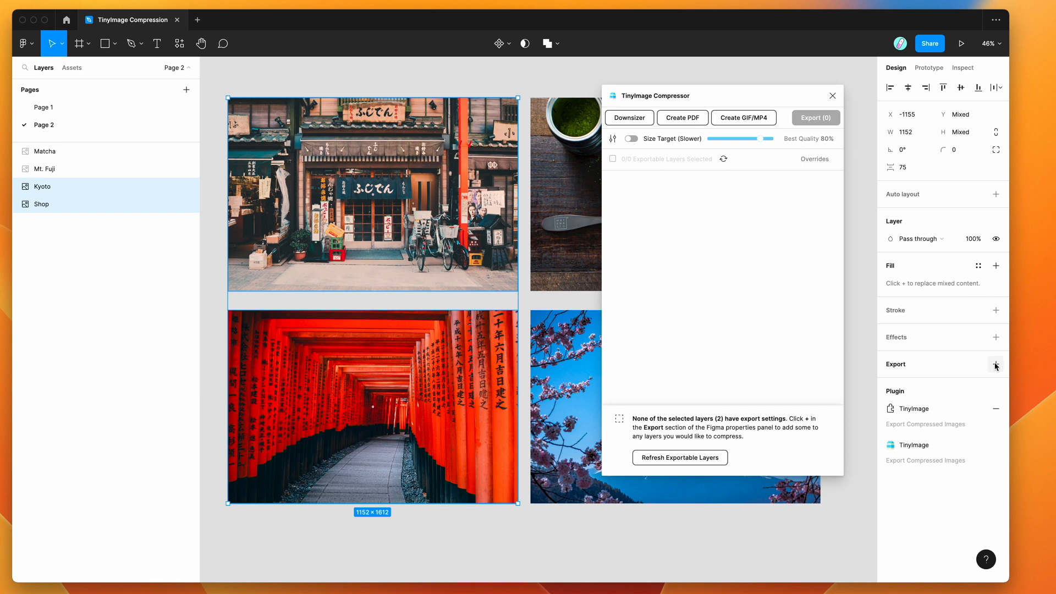
# - Add a PNG export setting to both photos, try a 2x row, then remove the extra 2x setting
pyautogui.click(995, 365)
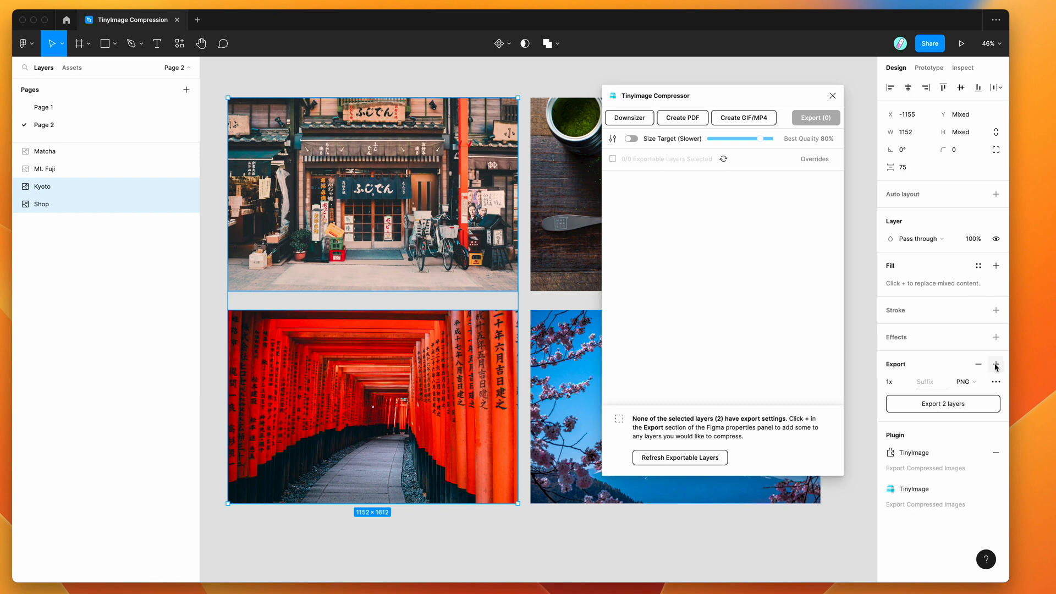
pyautogui.click(963, 381)
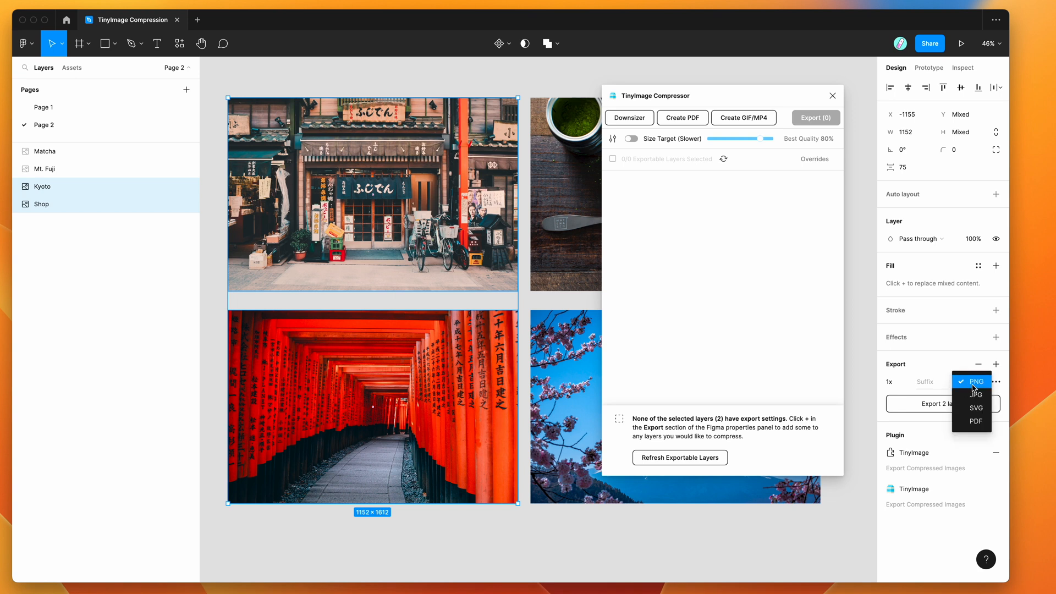
pyautogui.click(889, 382)
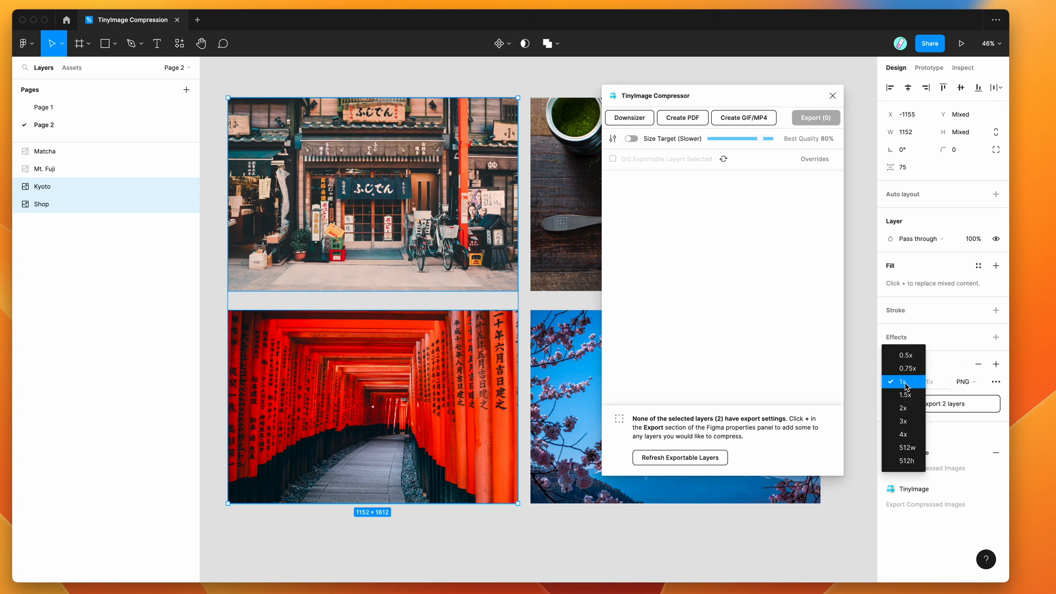
pyautogui.click(902, 421)
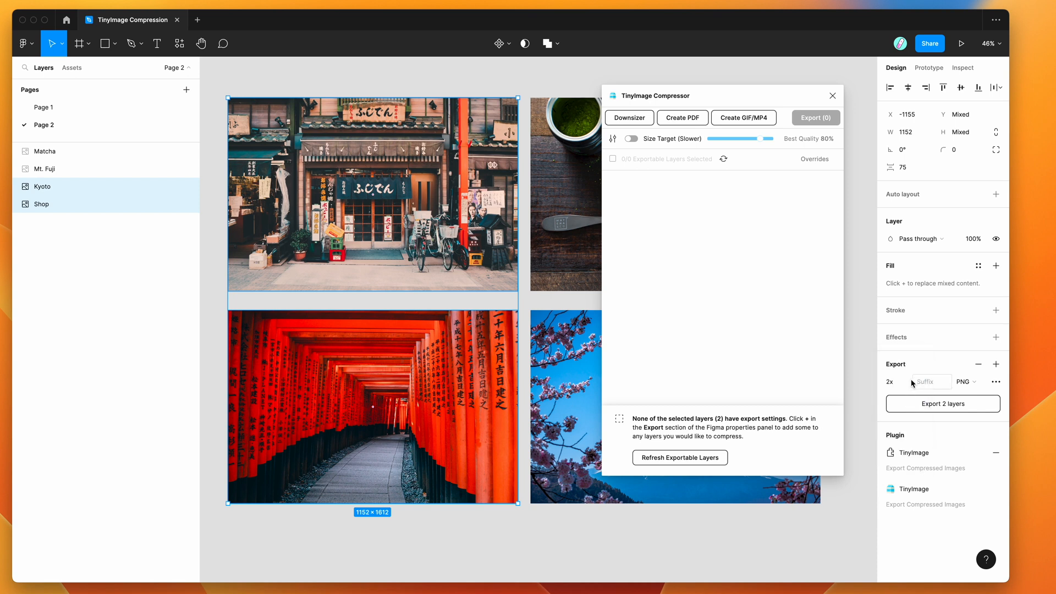
pyautogui.click(889, 382)
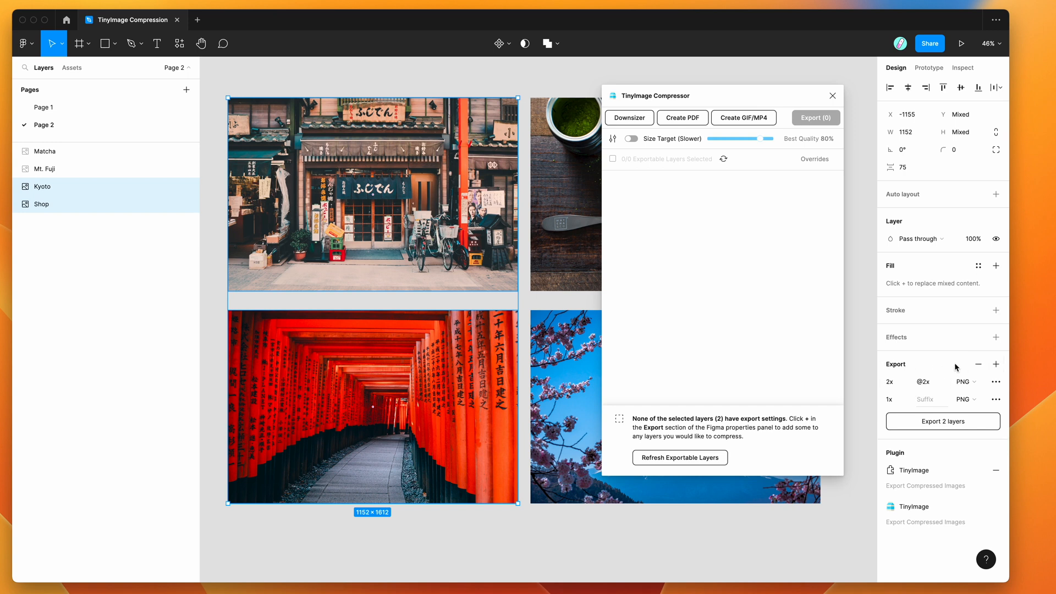
pyautogui.click(980, 364)
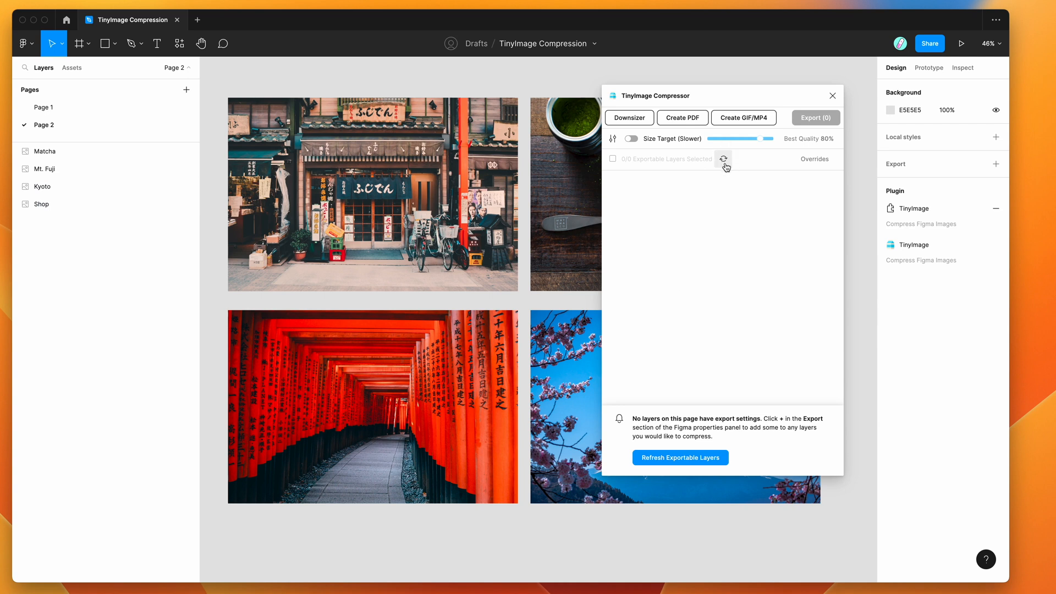
# - Refresh TinyImage's exportable layers so Kyoto and Shop show as 2/2 1x PNG layers
pyautogui.click(724, 158)
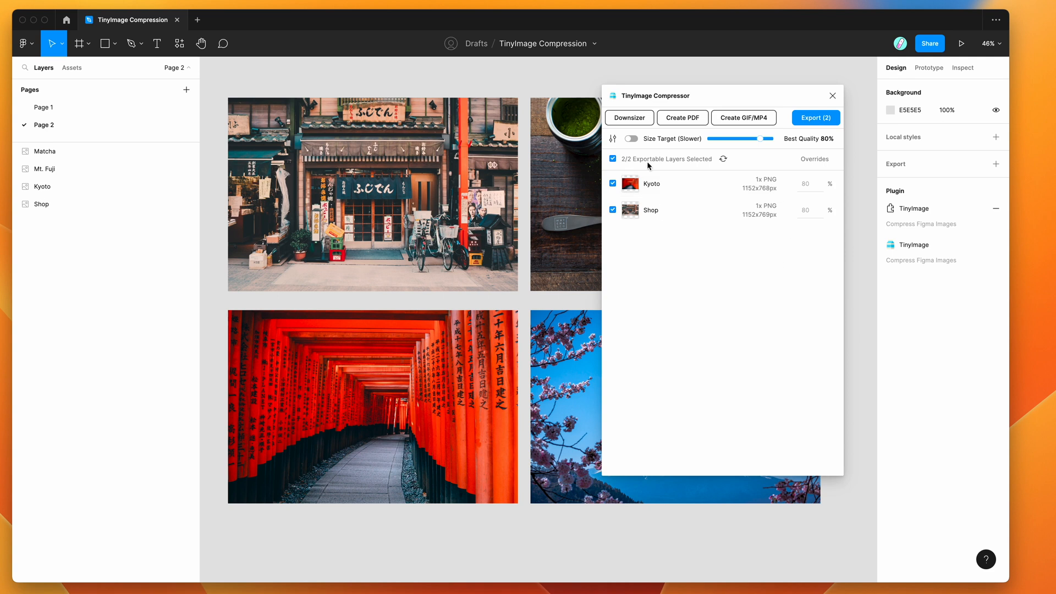
pyautogui.moveTo(681, 191)
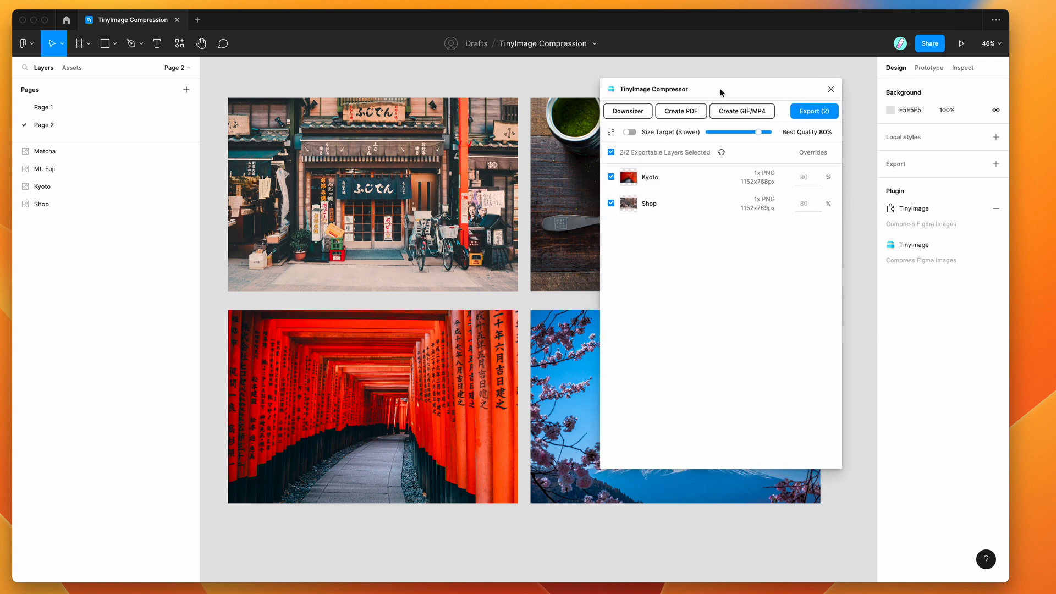
pyautogui.moveTo(781, 108)
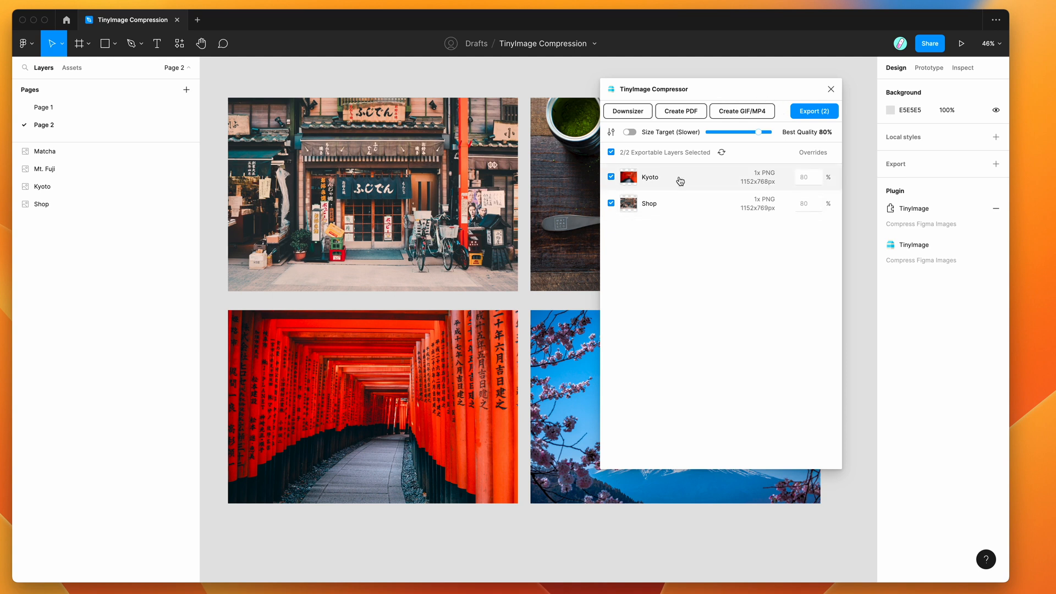
pyautogui.moveTo(649, 179)
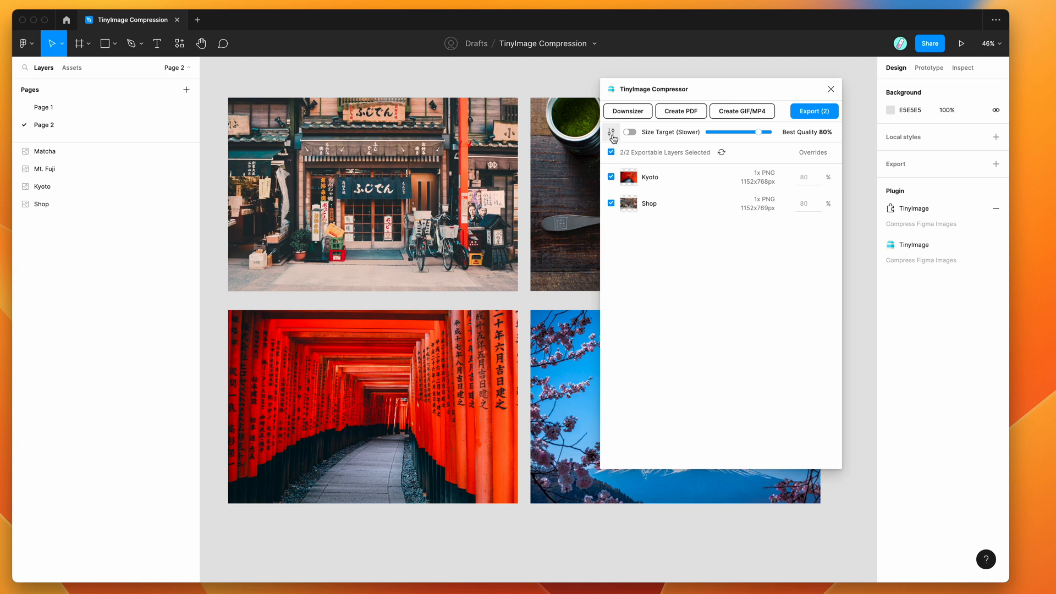
# - Open TinyImage's settings and list the PNG colour profile choices (Figma default, Display P3, DCI-P3)
pyautogui.click(611, 133)
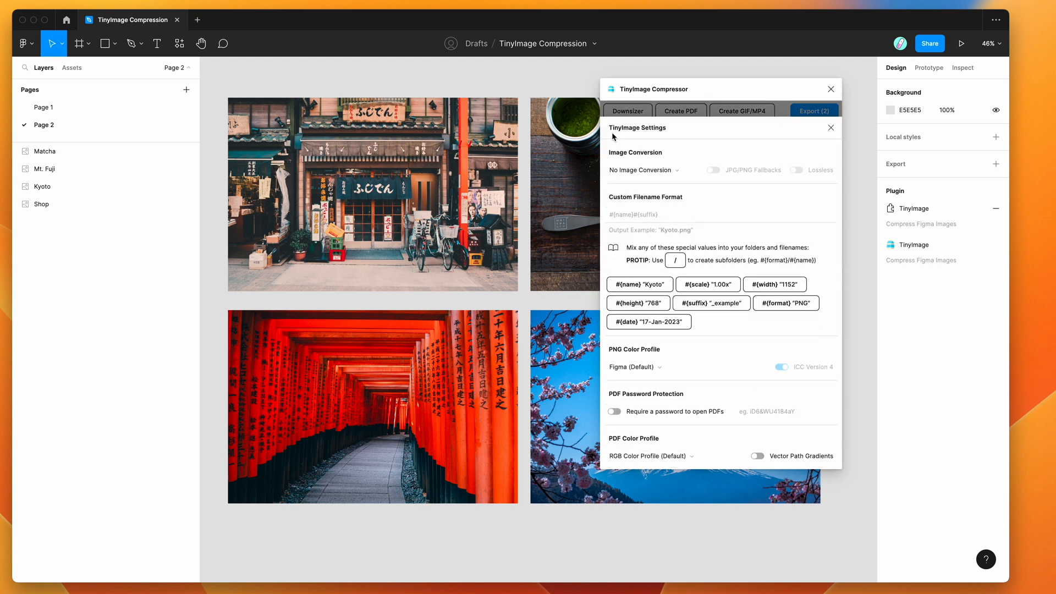
pyautogui.moveTo(622, 355)
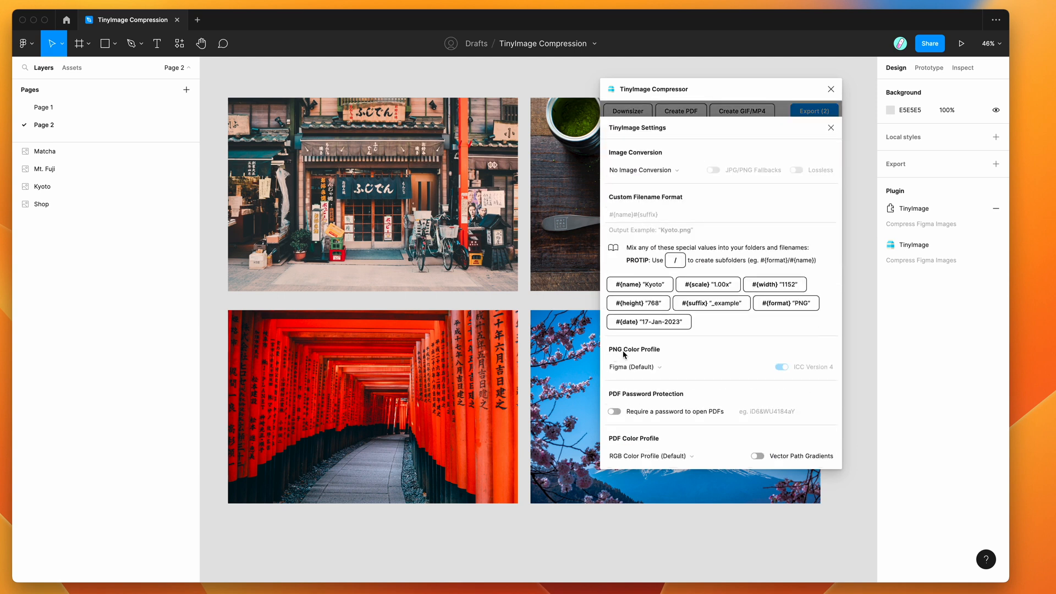
pyautogui.moveTo(673, 358)
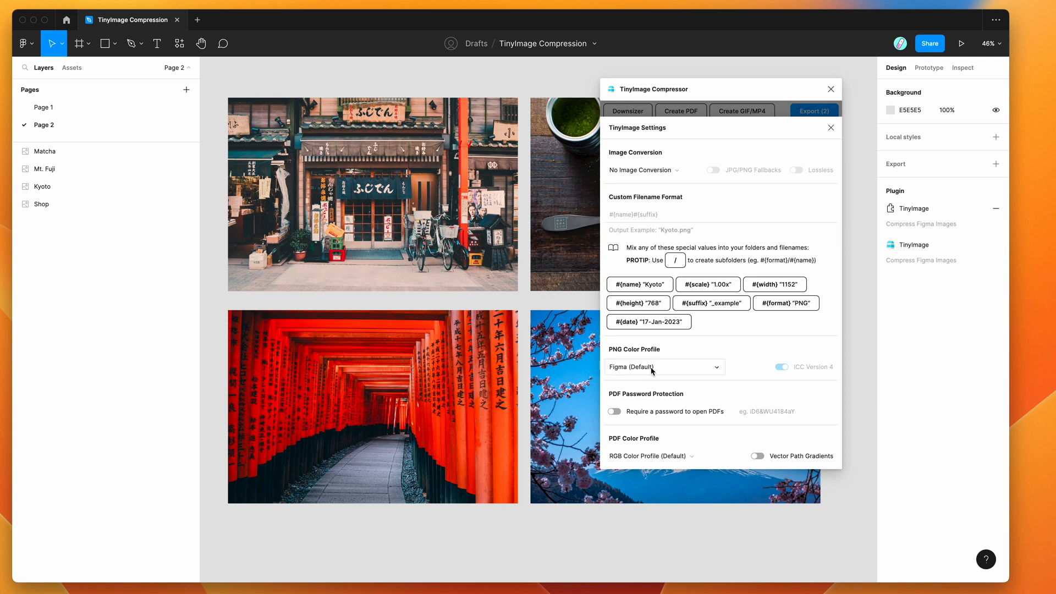
pyautogui.moveTo(668, 369)
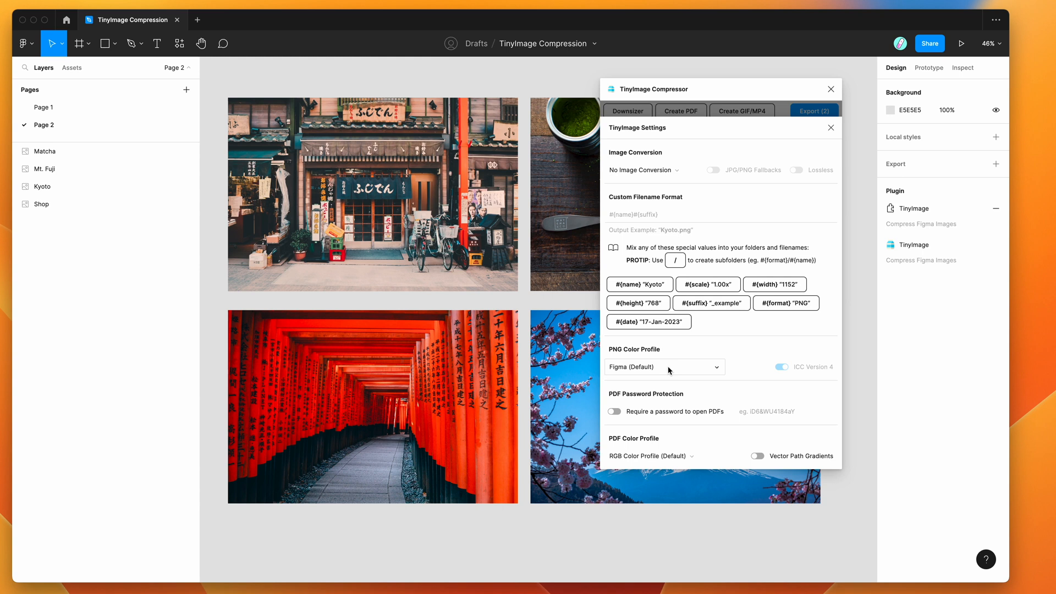
pyautogui.click(663, 368)
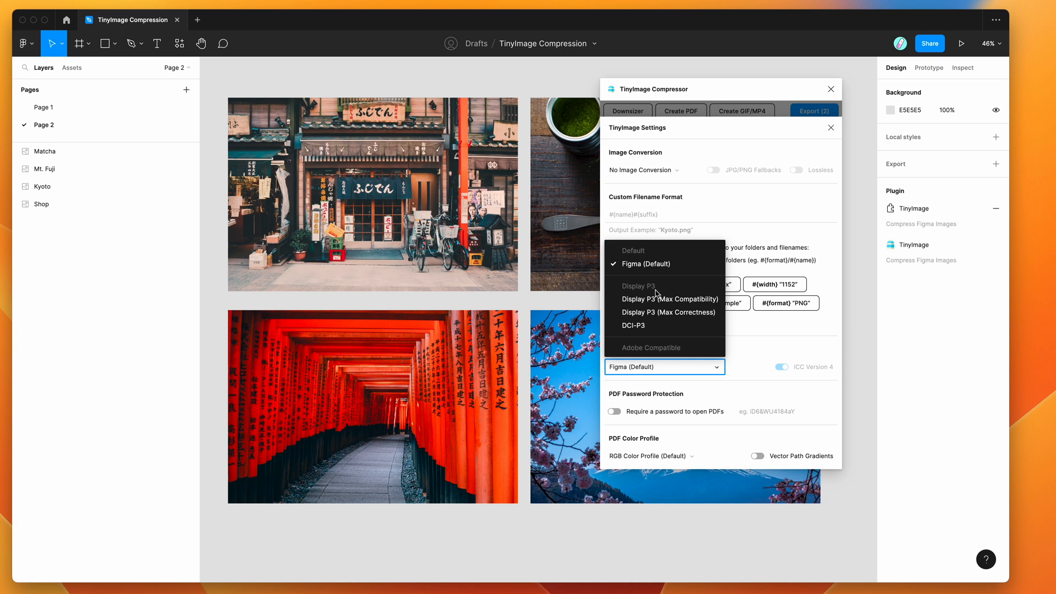
pyautogui.moveTo(667, 312)
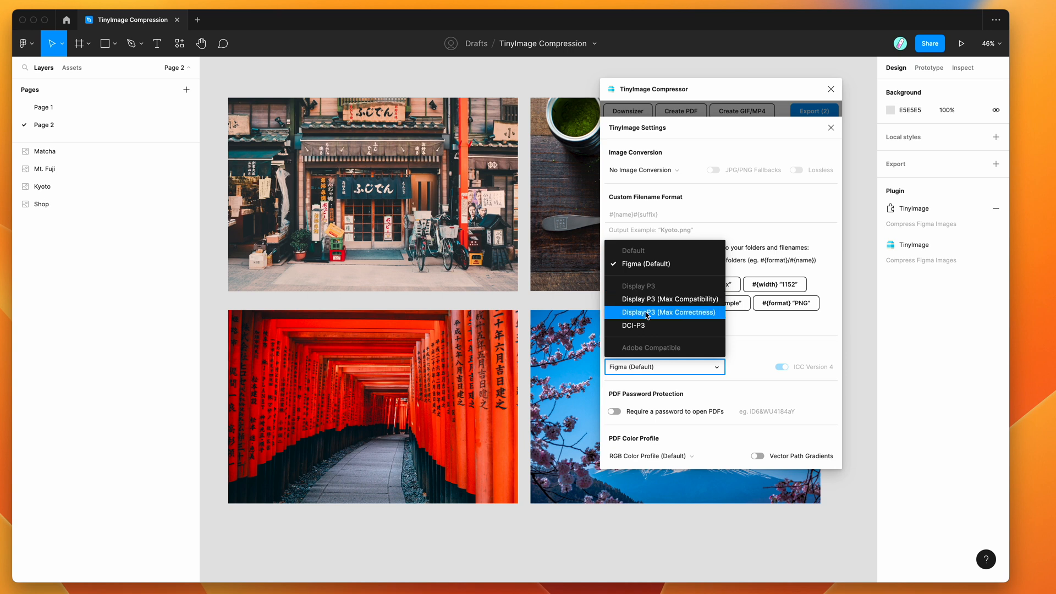
pyautogui.moveTo(687, 300)
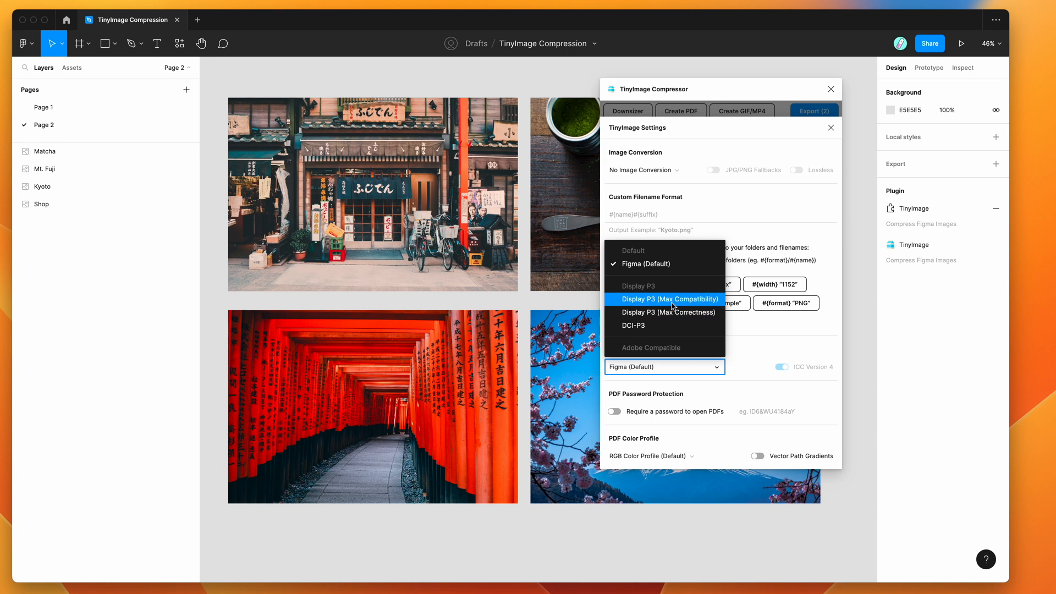
# - Choose Display P3 (Max Compatibility) as the PNG colour profile, toggling ICC Version 4 and leaving it on
pyautogui.click(668, 299)
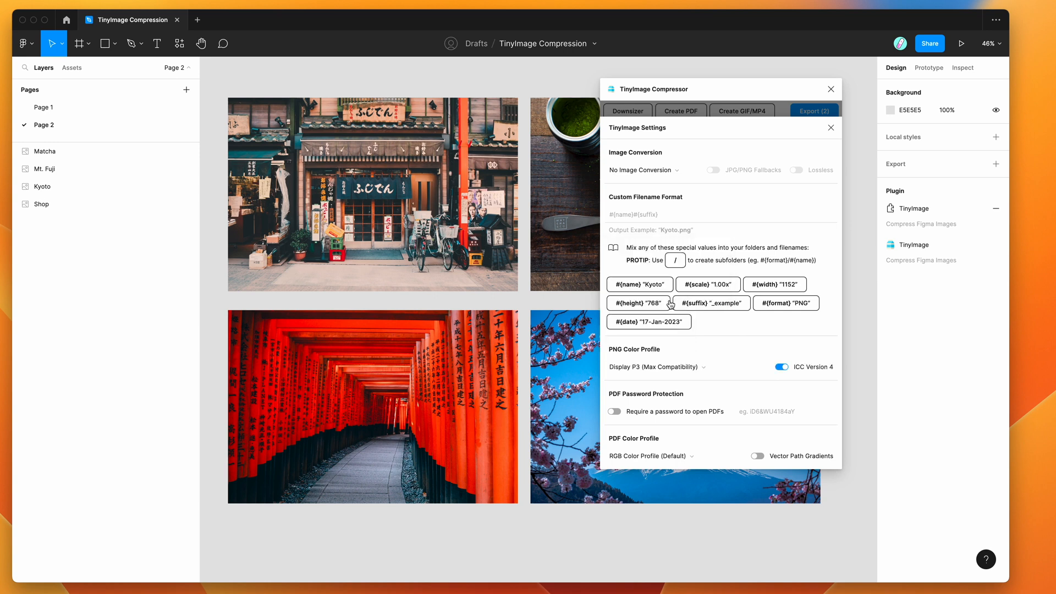
pyautogui.moveTo(755, 353)
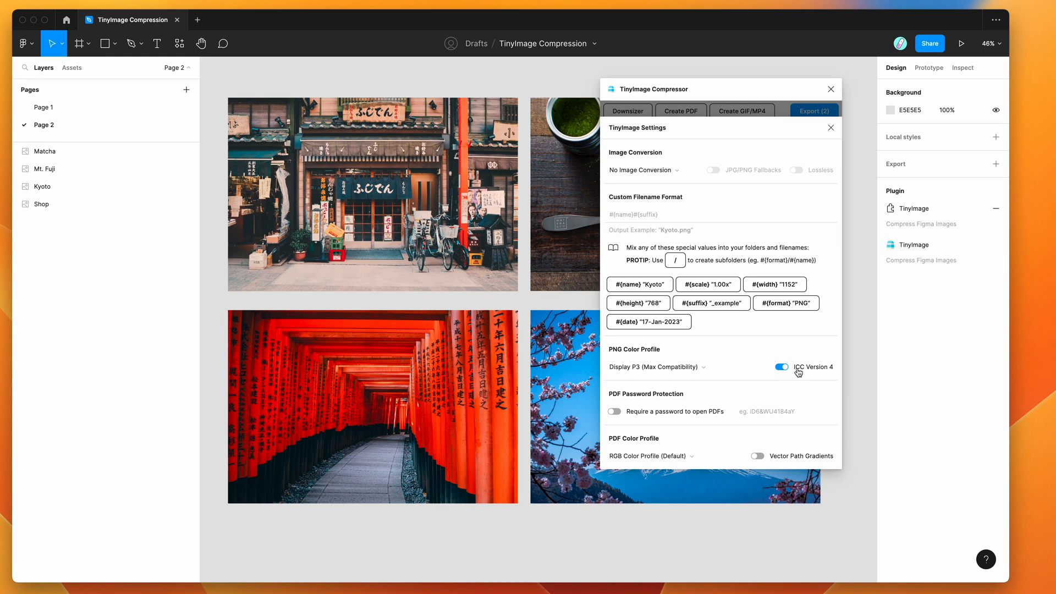
pyautogui.moveTo(823, 372)
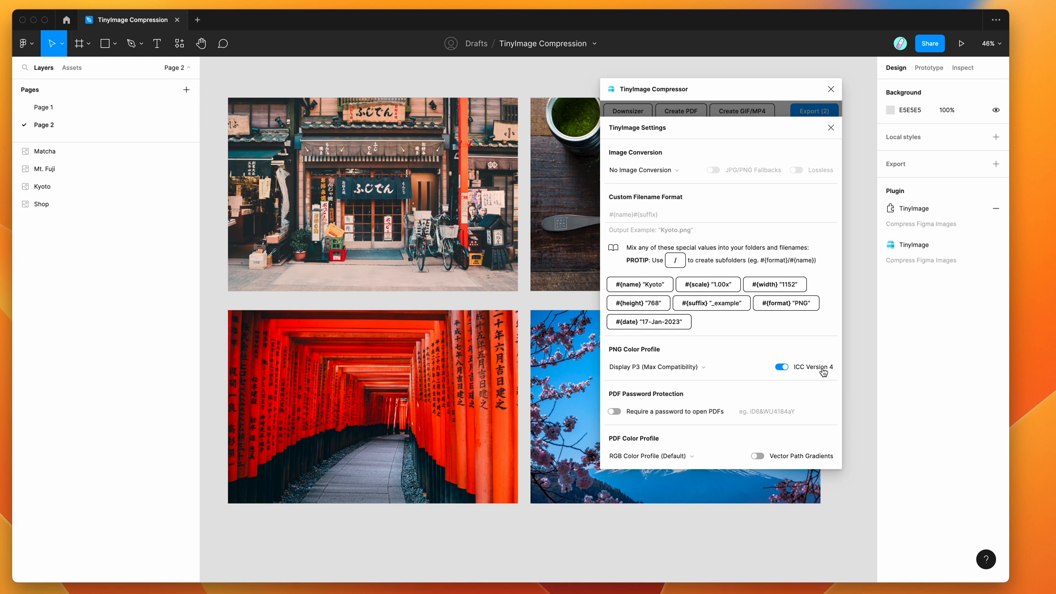
pyautogui.click(781, 367)
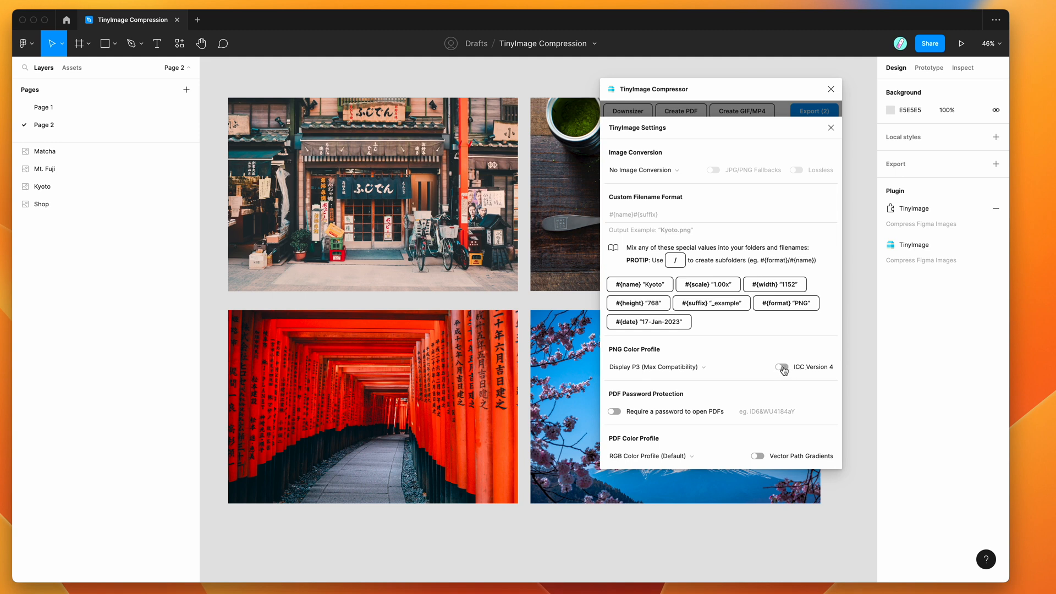
pyautogui.click(780, 368)
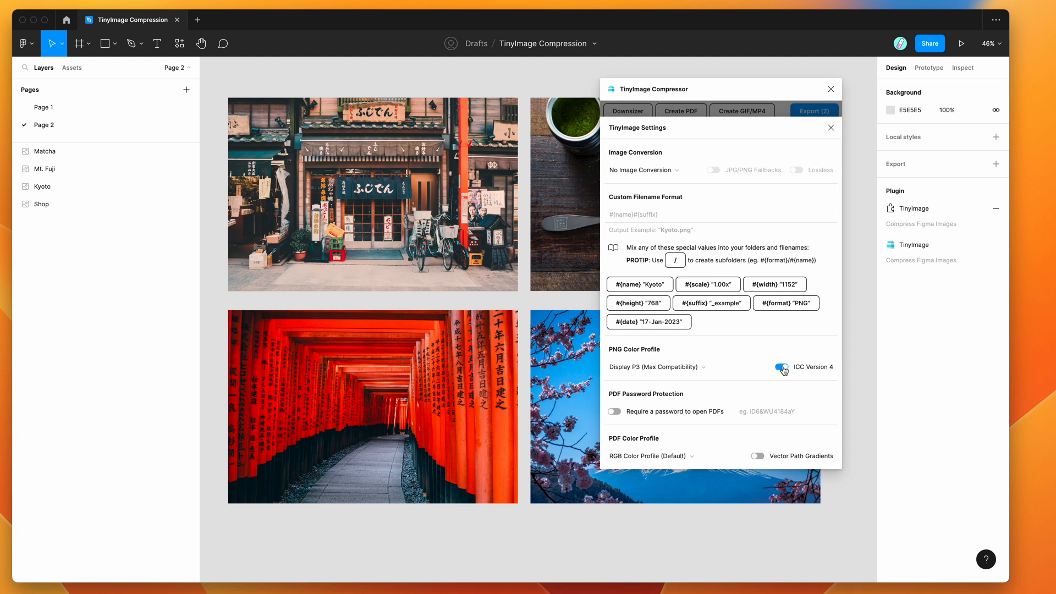
pyautogui.click(781, 367)
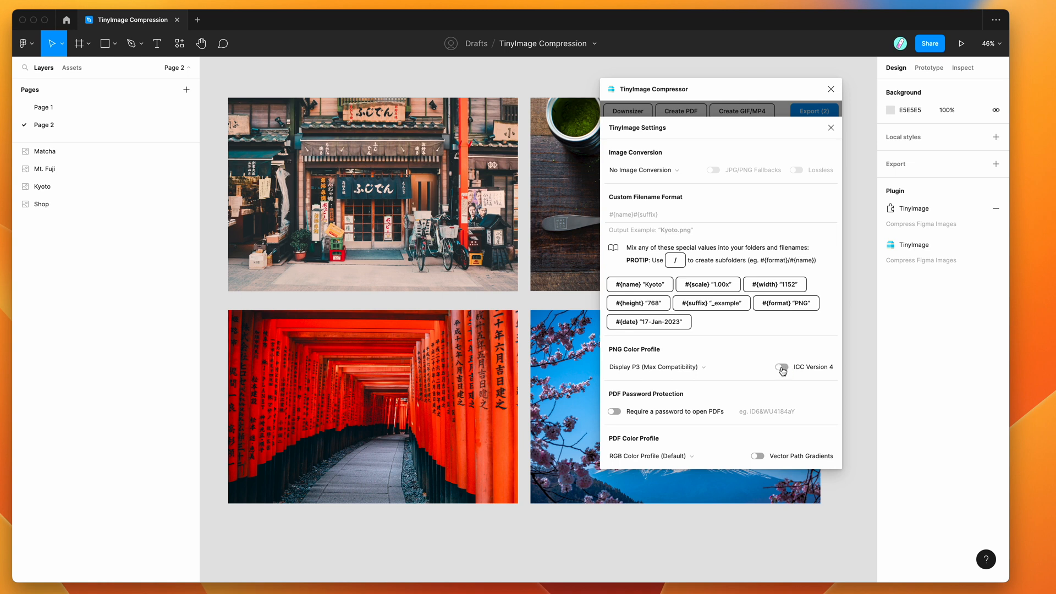
pyautogui.click(781, 367)
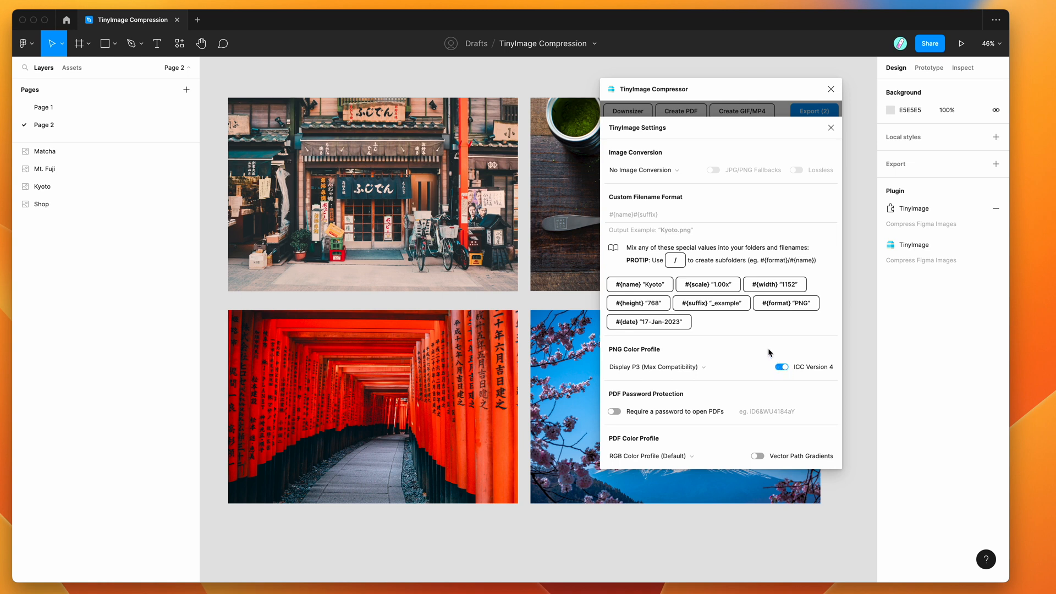
pyautogui.moveTo(773, 355)
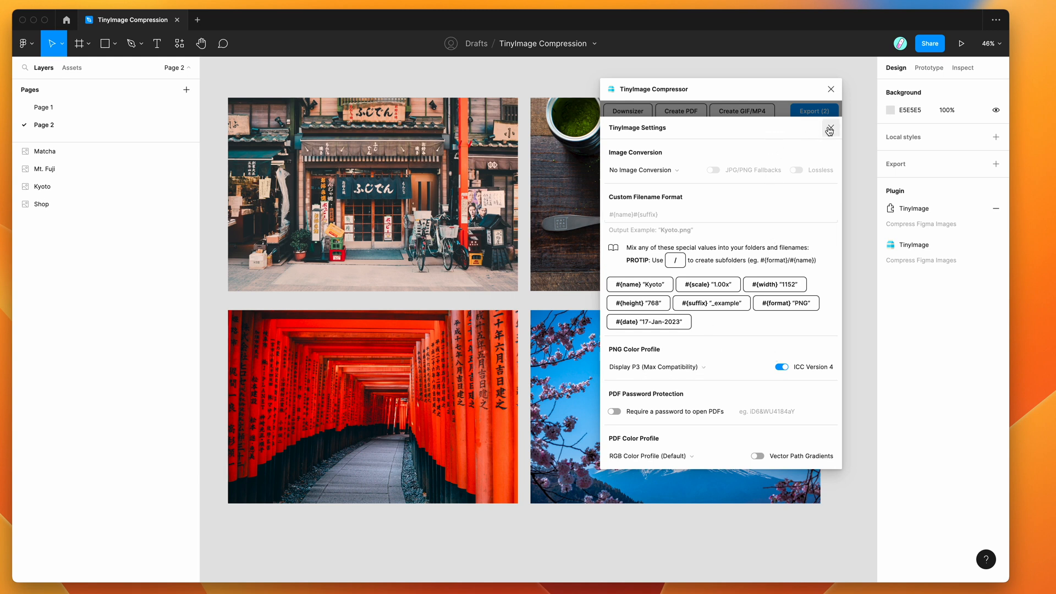
# - Close the settings, run Export (2) and save the compressed Kyoto and Shop PNGs to the Desktop
pyautogui.click(830, 130)
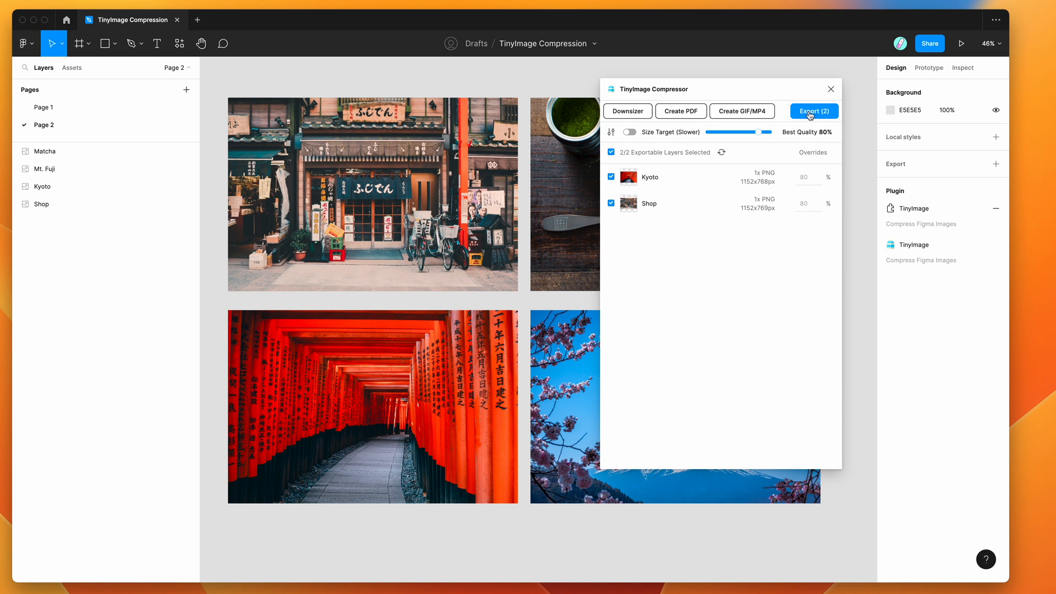
pyautogui.click(813, 111)
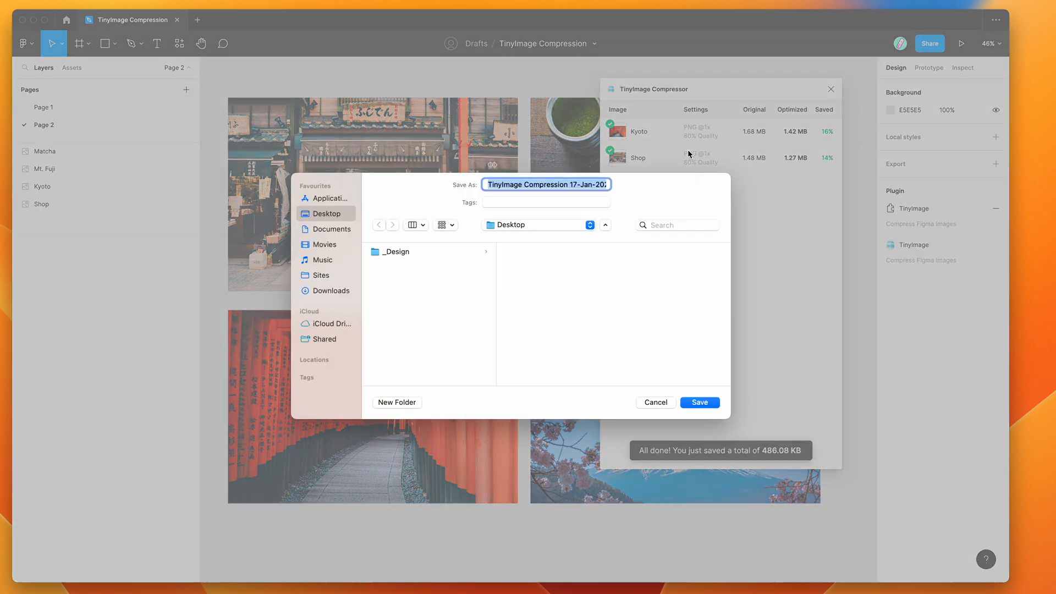
pyautogui.moveTo(697, 345)
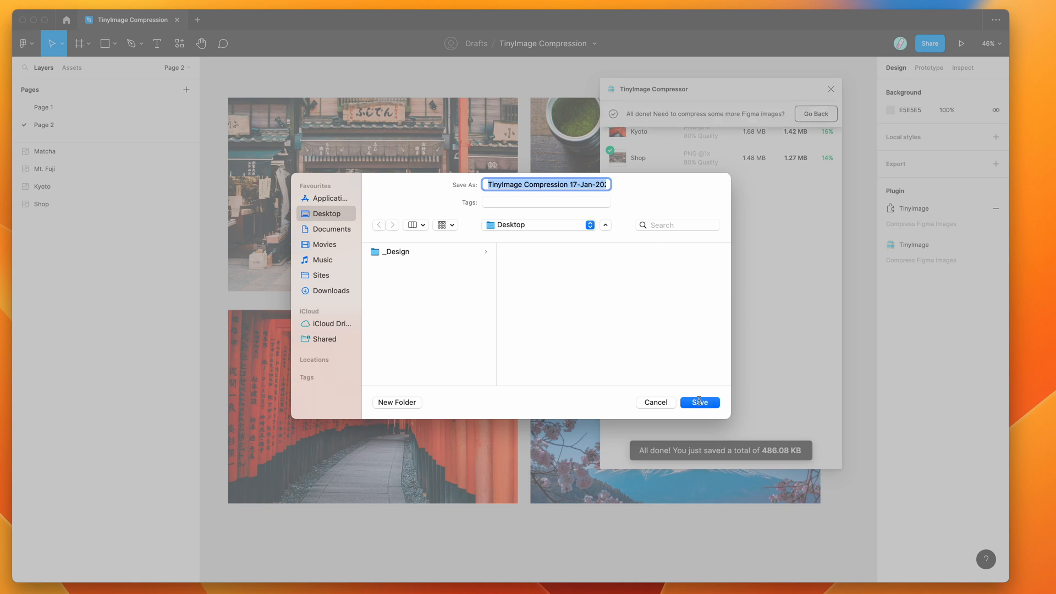
pyautogui.click(700, 402)
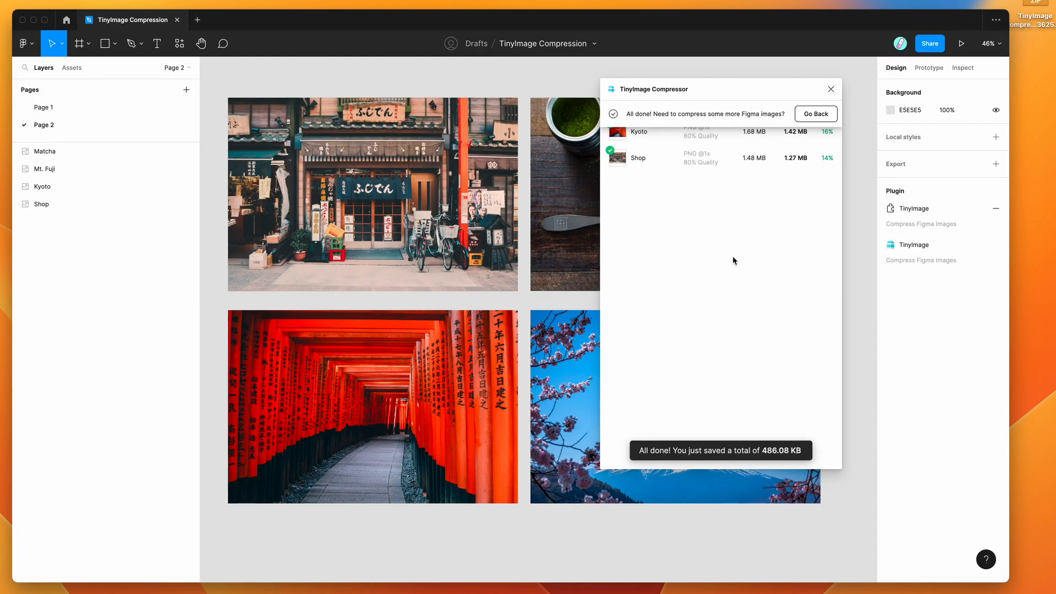
# - Close the TinyImage results and export Kyoto and Shop as standard 1x PNGs via Export 2 layers
pyautogui.click(829, 88)
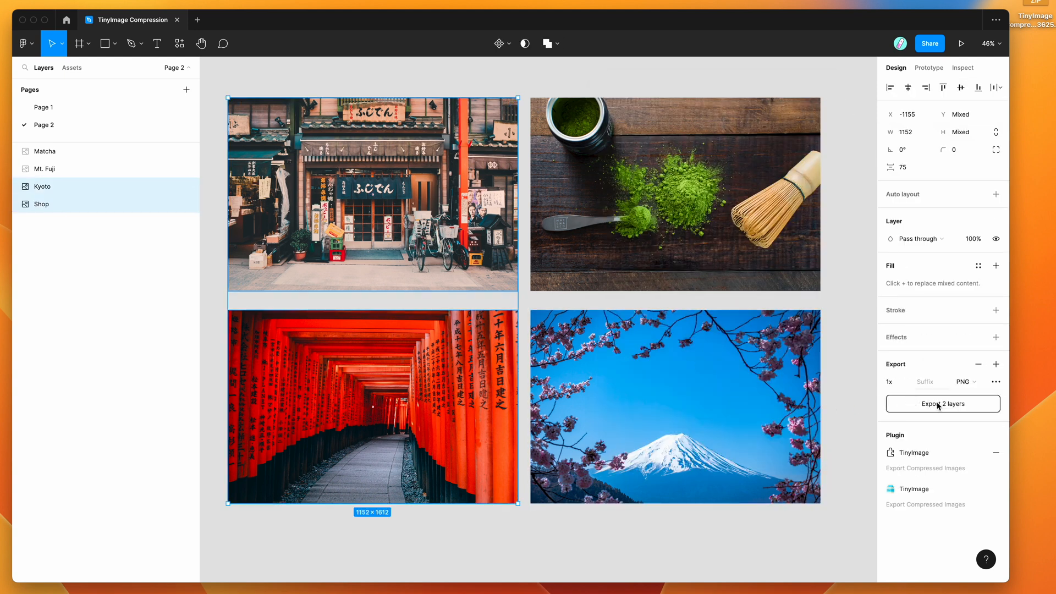
pyautogui.click(942, 404)
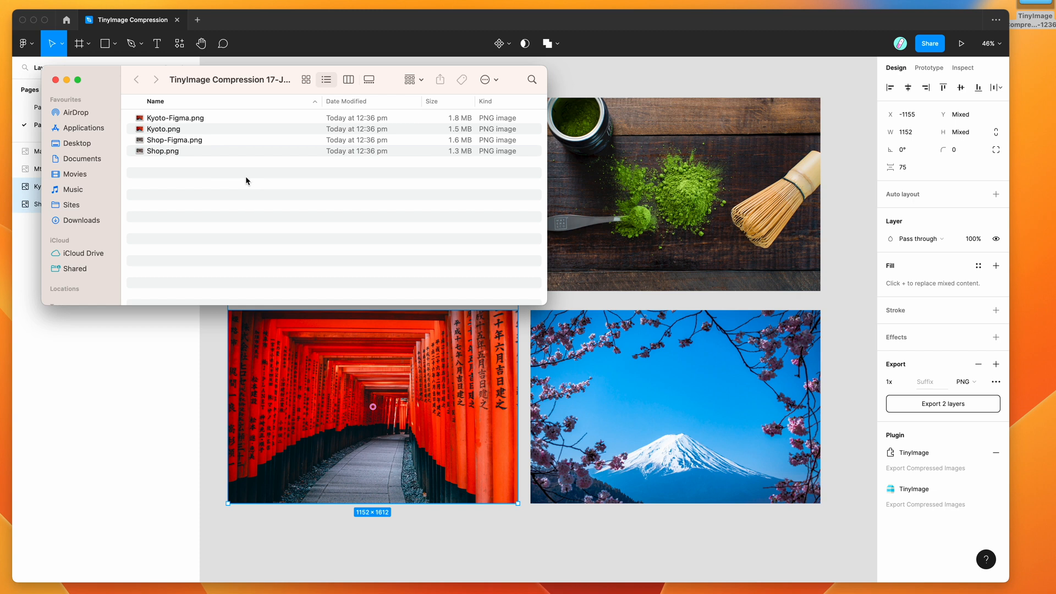
pyautogui.moveTo(189, 143)
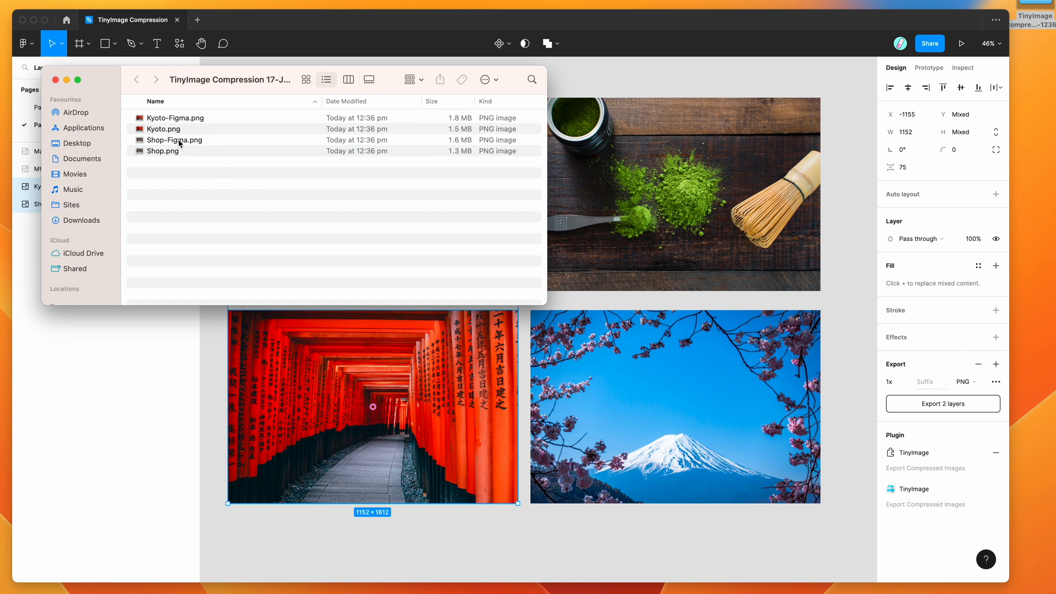
# - Select Shop-Figma.png then Shop.png in the export folder and preview Shop.png in Quick Look
pyautogui.click(175, 140)
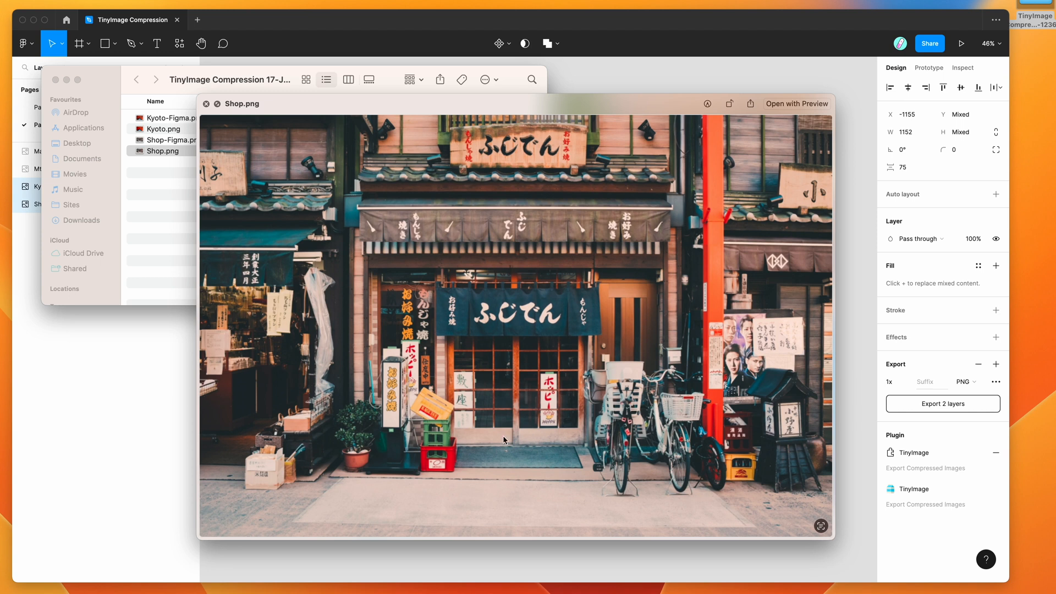
pyautogui.moveTo(442, 414)
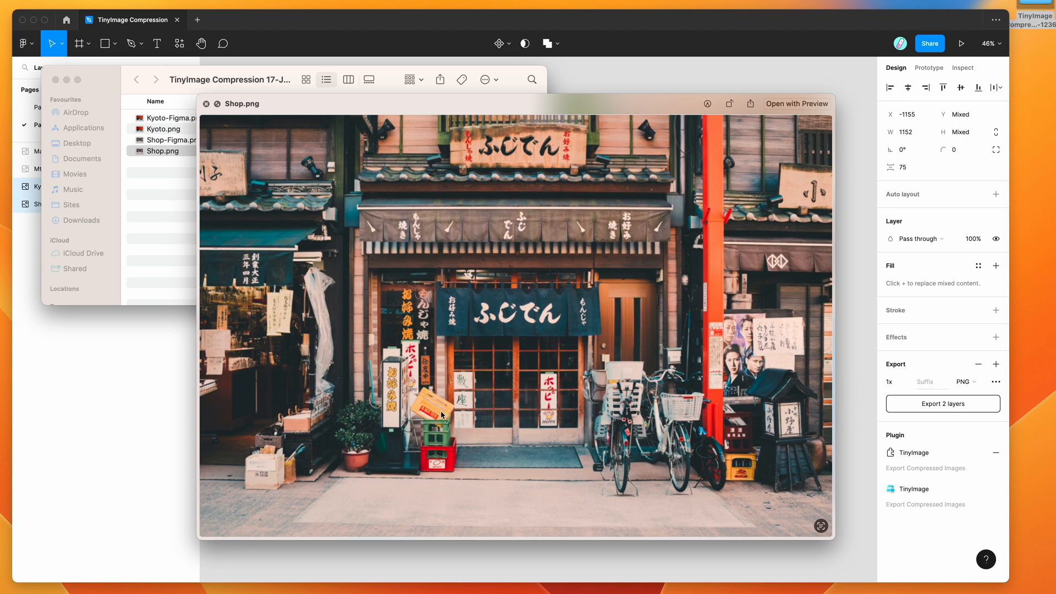
pyautogui.moveTo(476, 466)
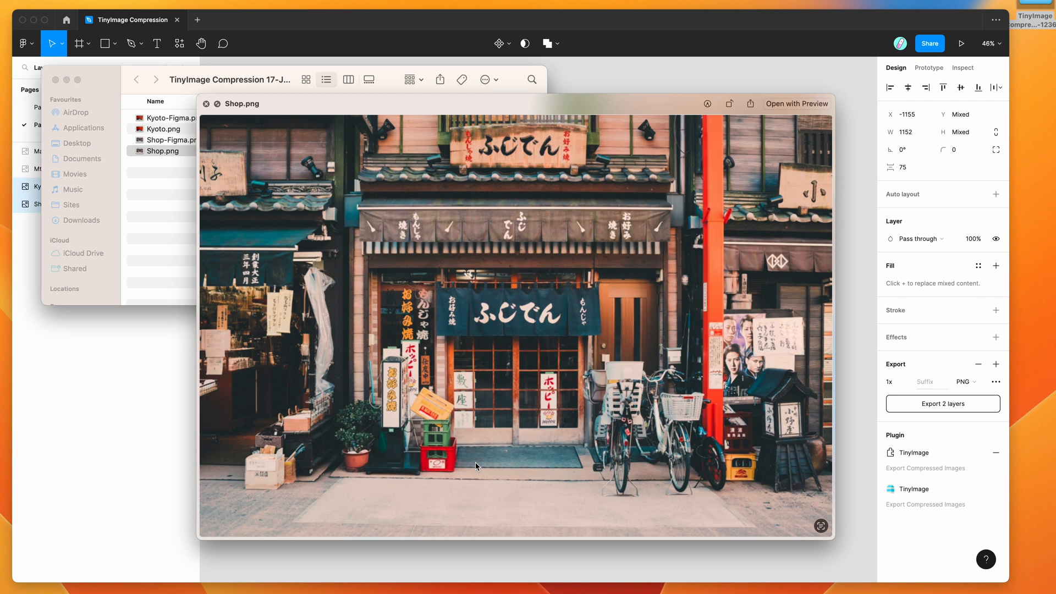
pyautogui.moveTo(697, 291)
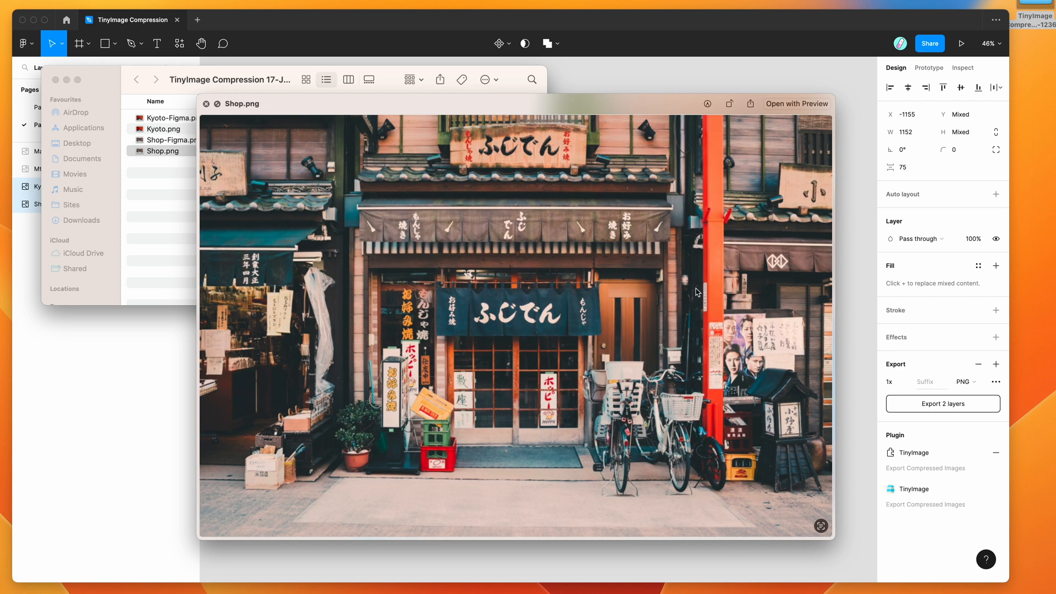
pyautogui.click(164, 139)
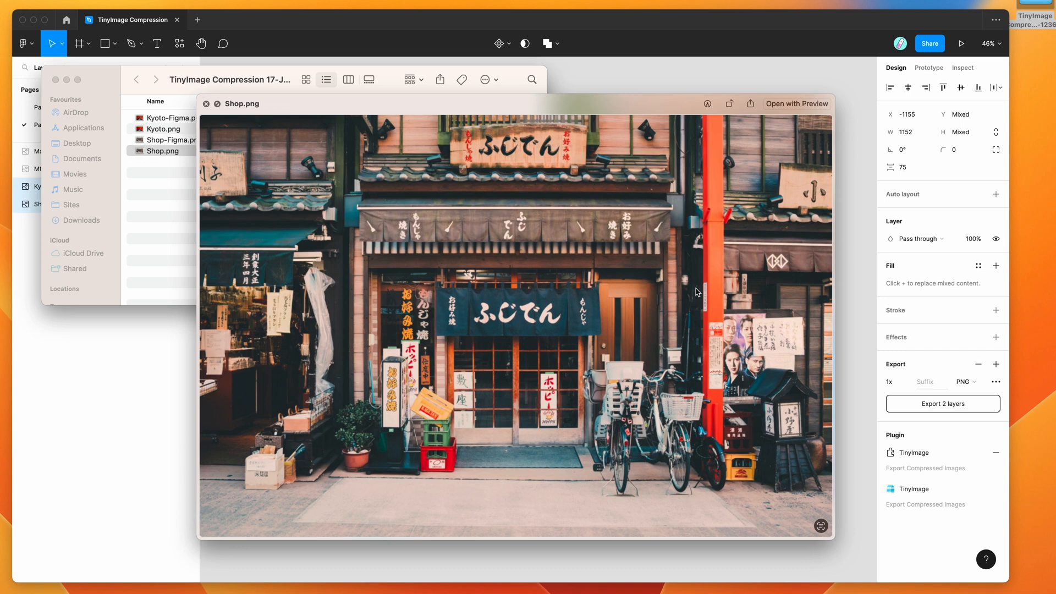
pyautogui.moveTo(464, 162)
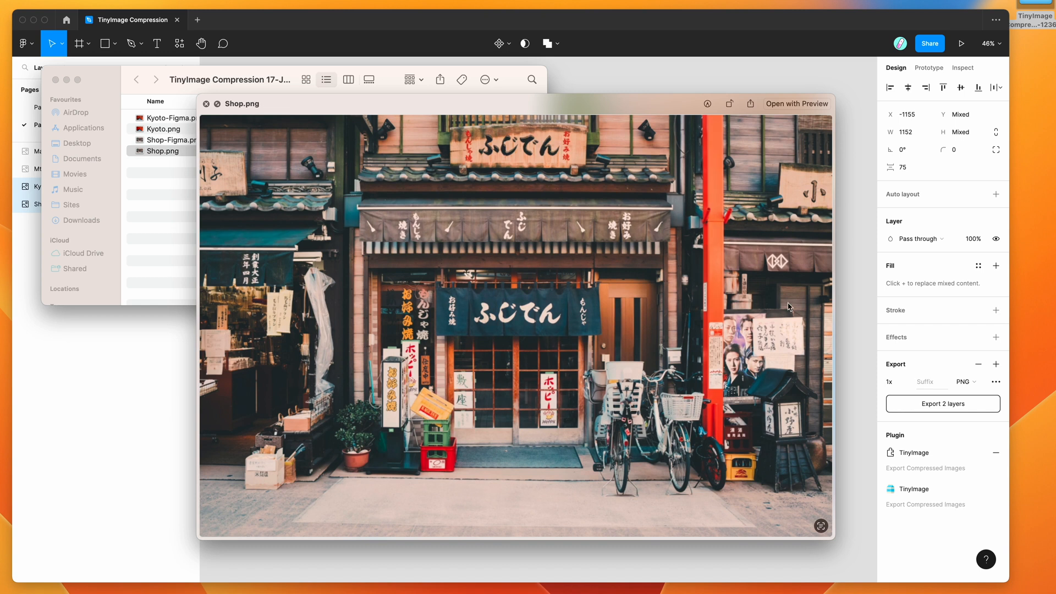
pyautogui.moveTo(455, 337)
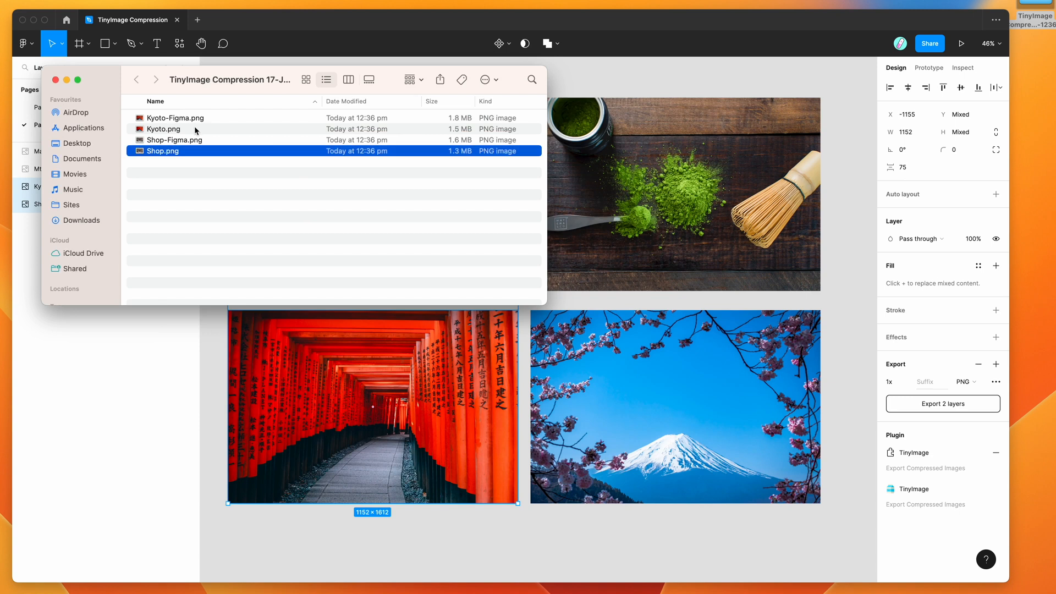
# - Preview Kyoto-Figma.png in Quick Look and flip between it and Kyoto.png to compare the reds
pyautogui.click(175, 118)
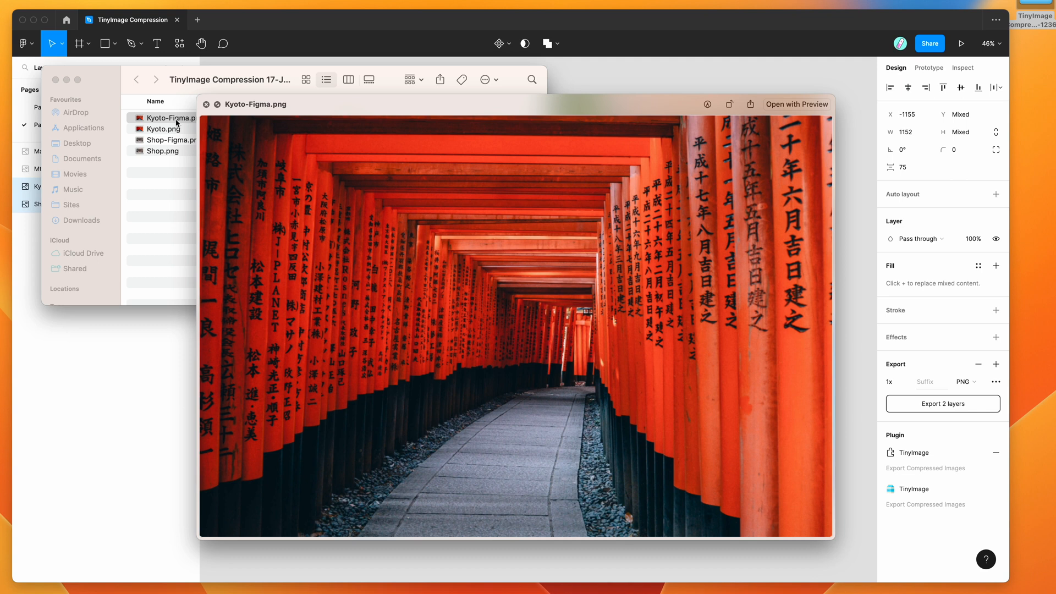
pyautogui.click(164, 128)
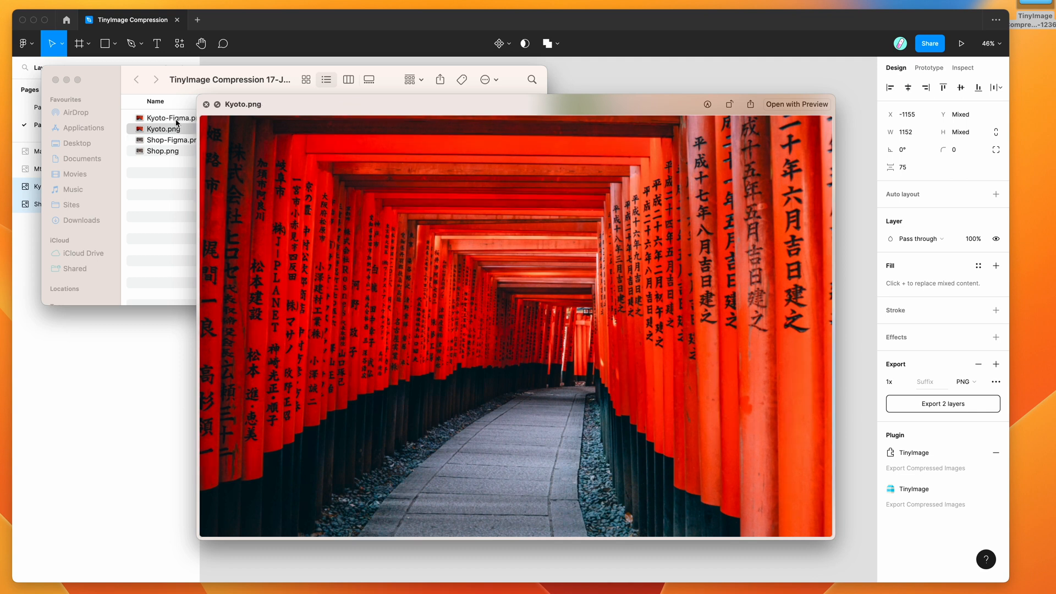
pyautogui.click(165, 118)
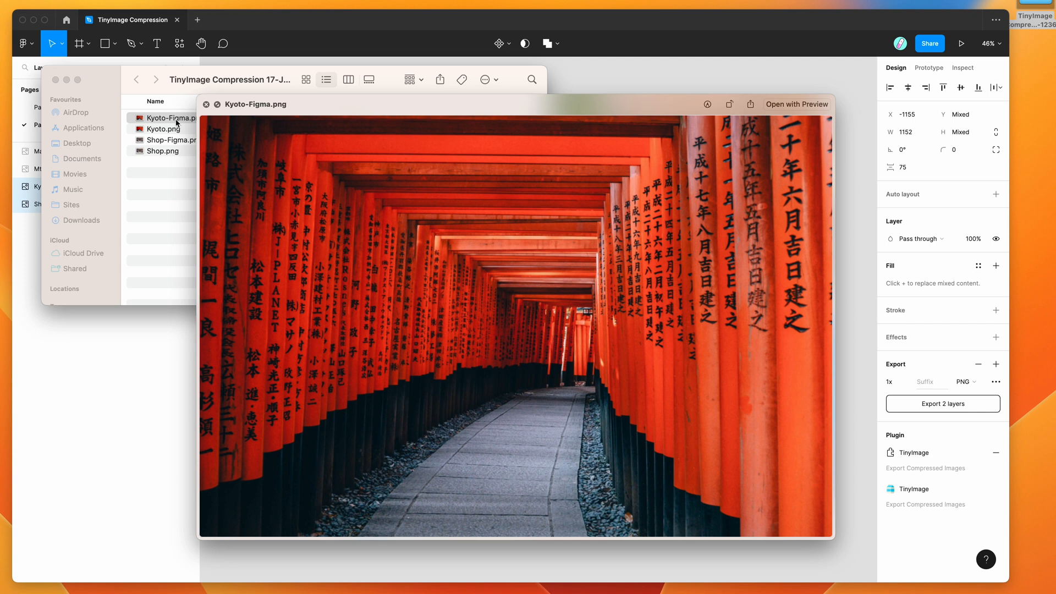
pyautogui.click(163, 128)
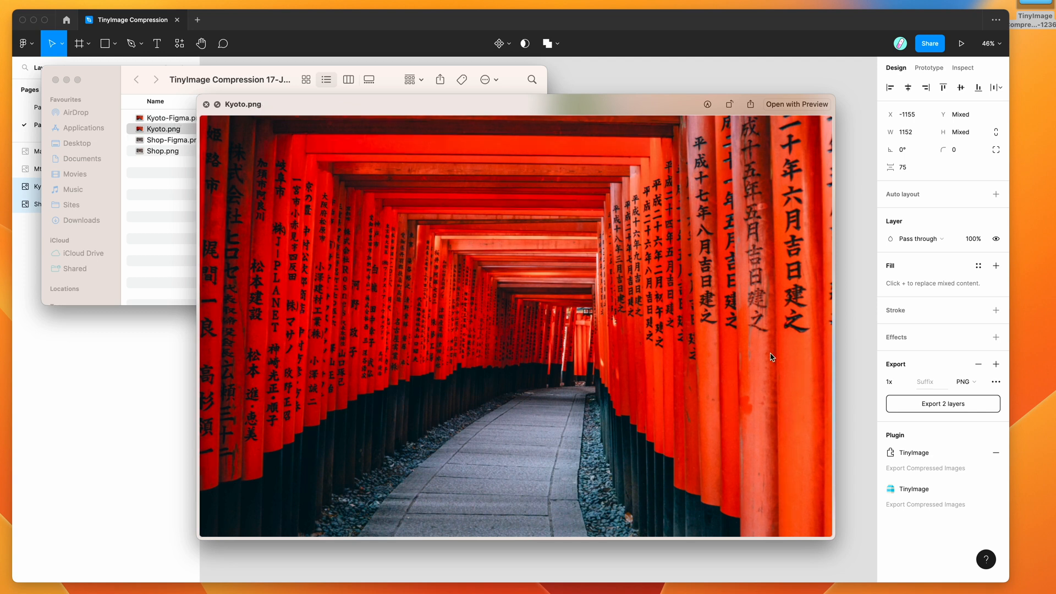
pyautogui.moveTo(472, 378)
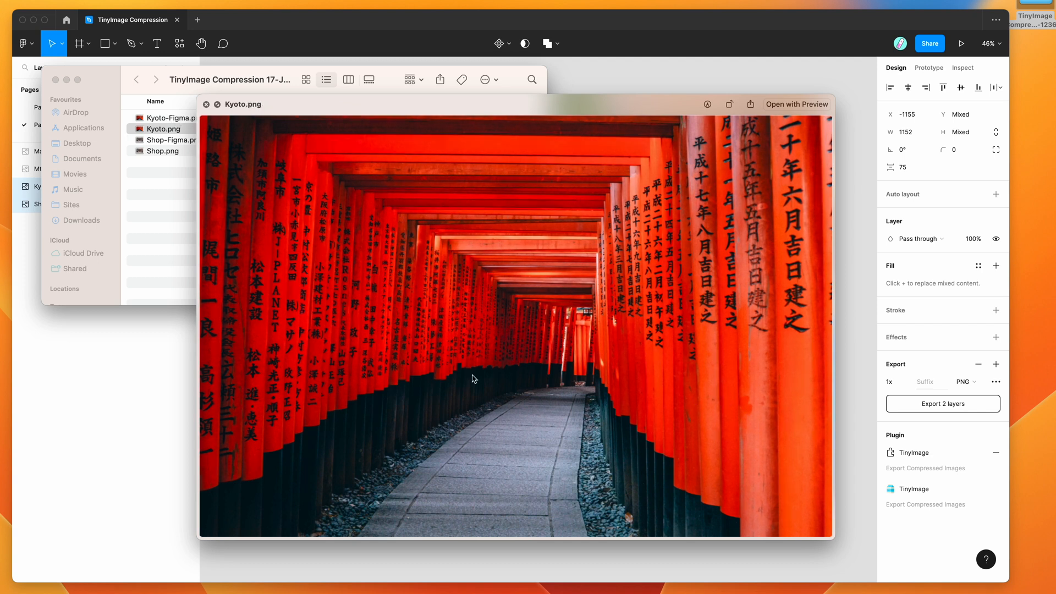
pyautogui.click(165, 118)
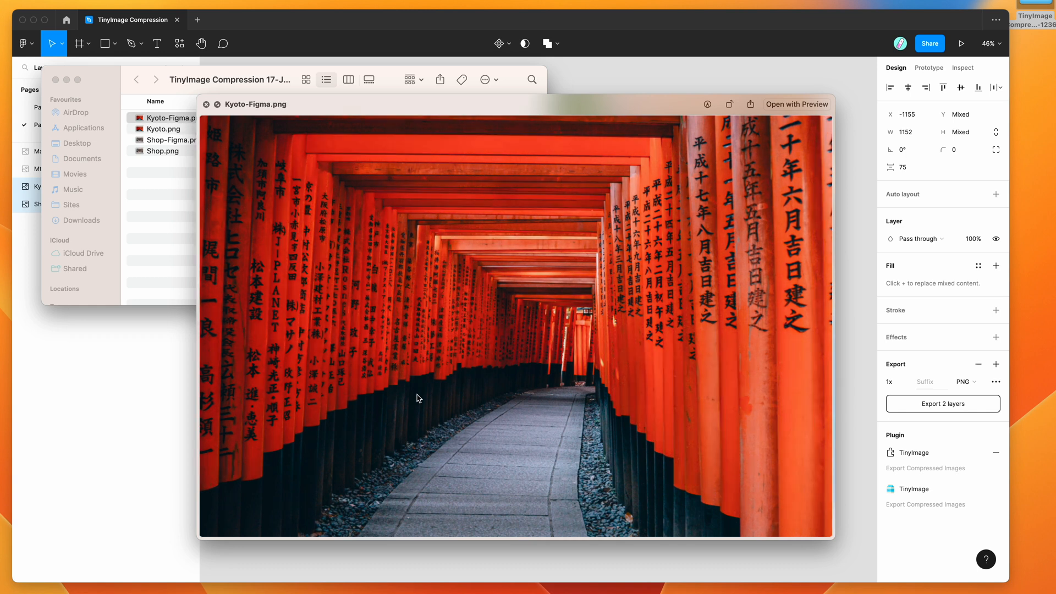
pyautogui.click(165, 128)
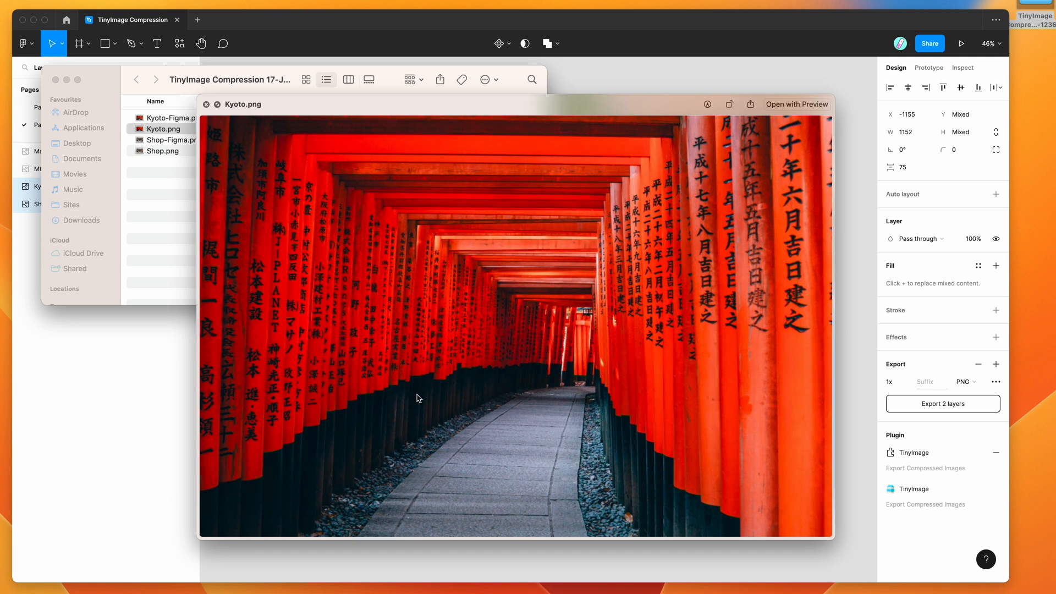
pyautogui.moveTo(320, 157)
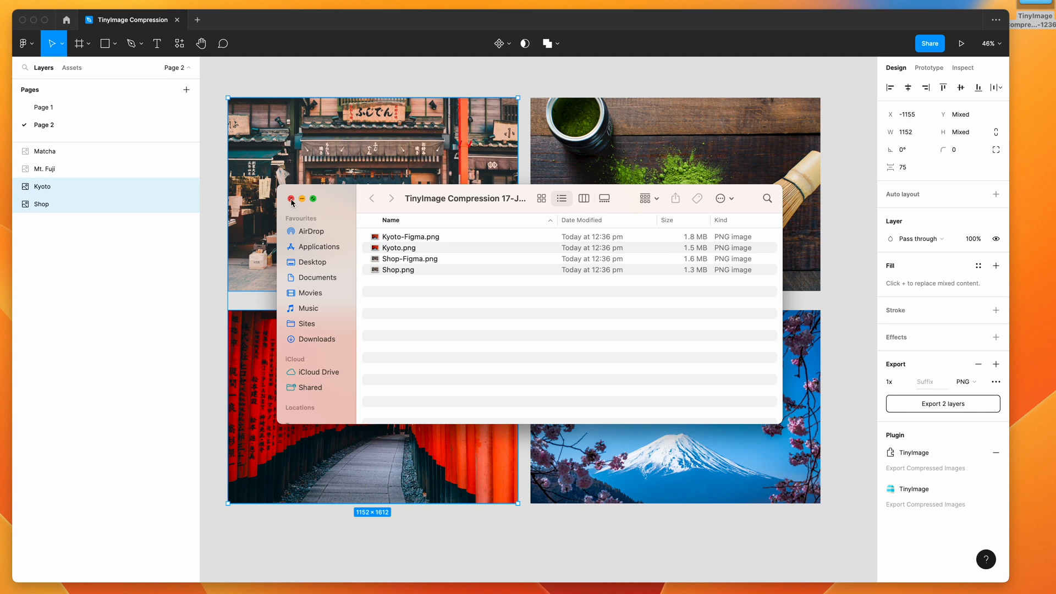
pyautogui.moveTo(419, 198)
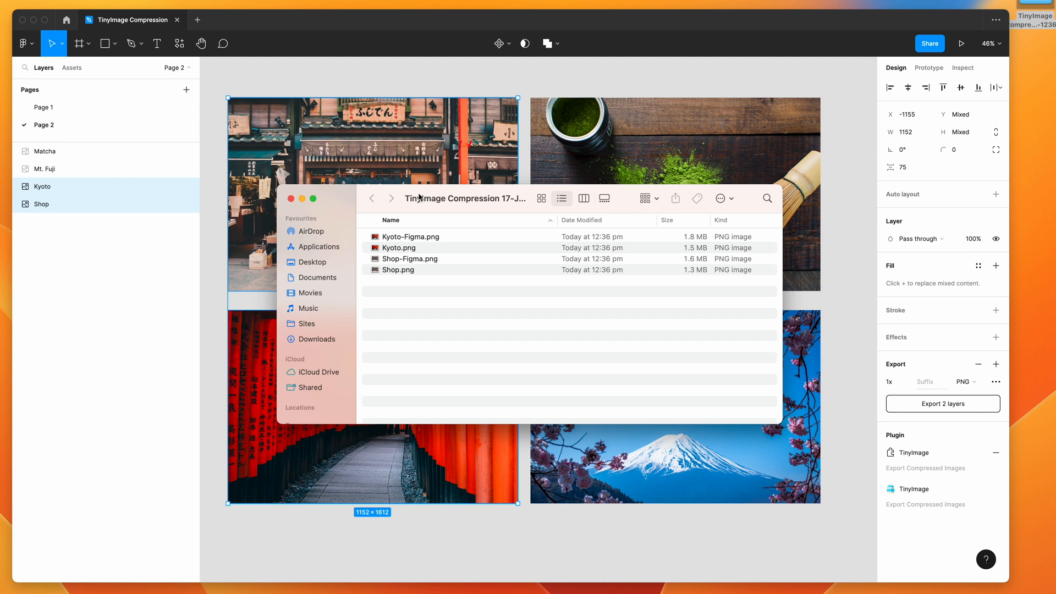